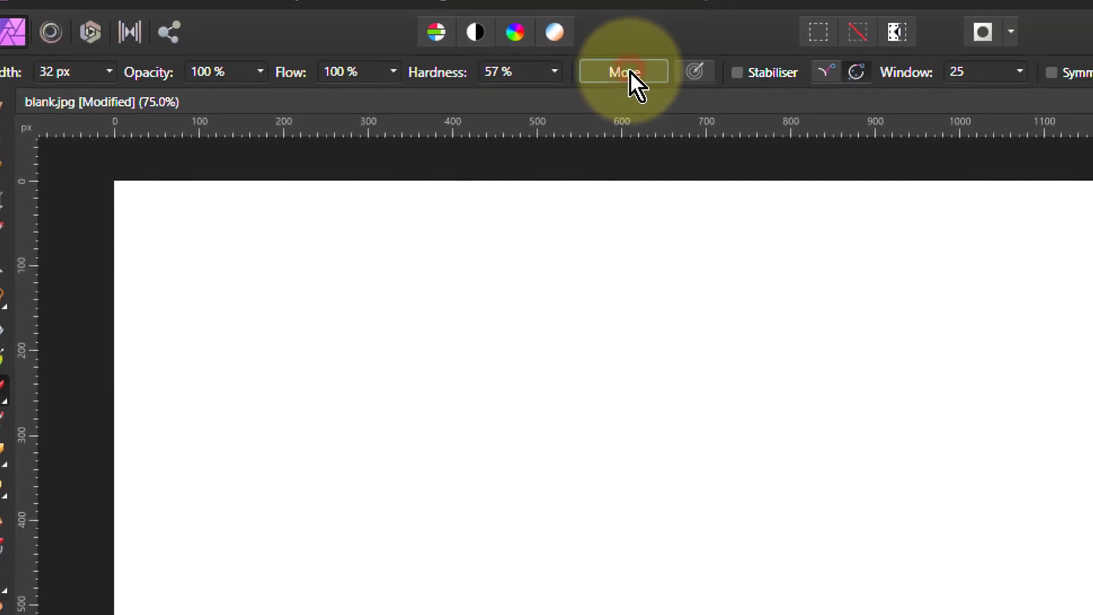
Step: Open the current brush's full settings (32 px, 57% hardness) via More on the context toolbar
click(621, 72)
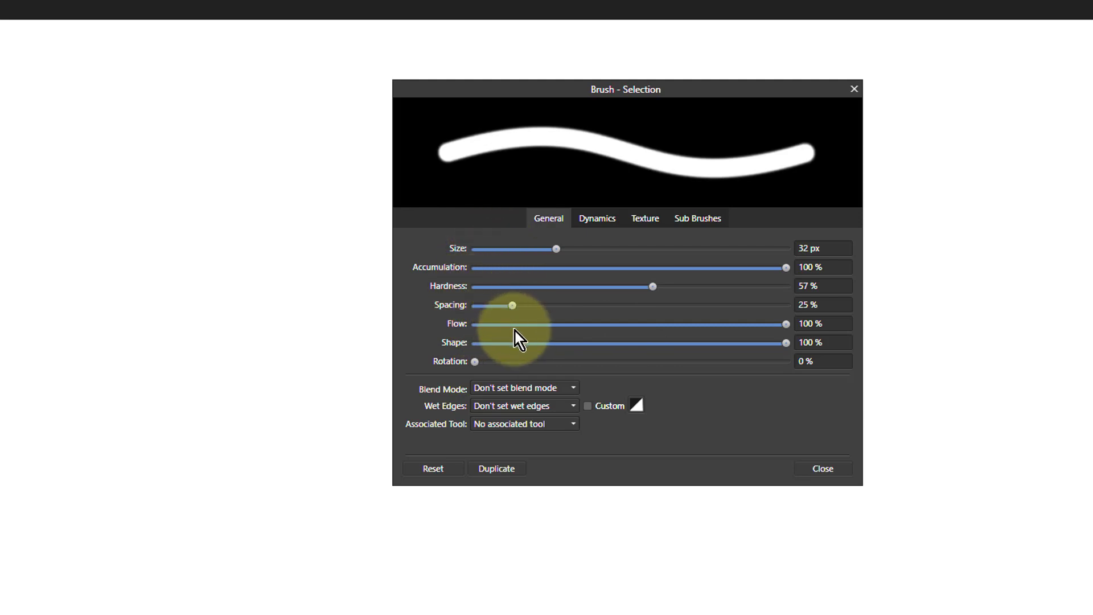
mouse_move(555, 250)
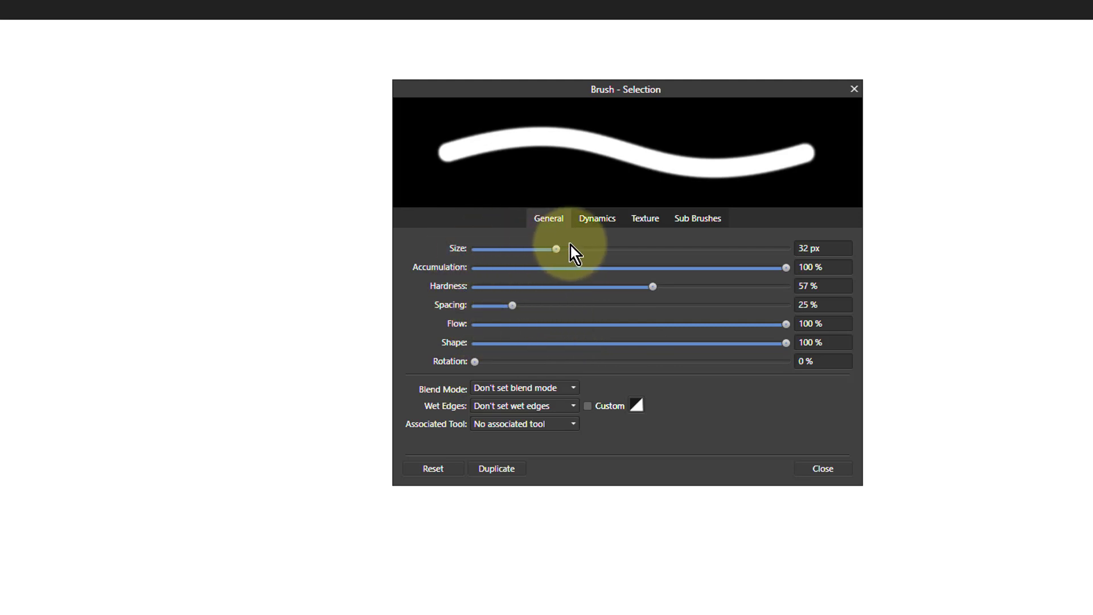
mouse_move(595, 285)
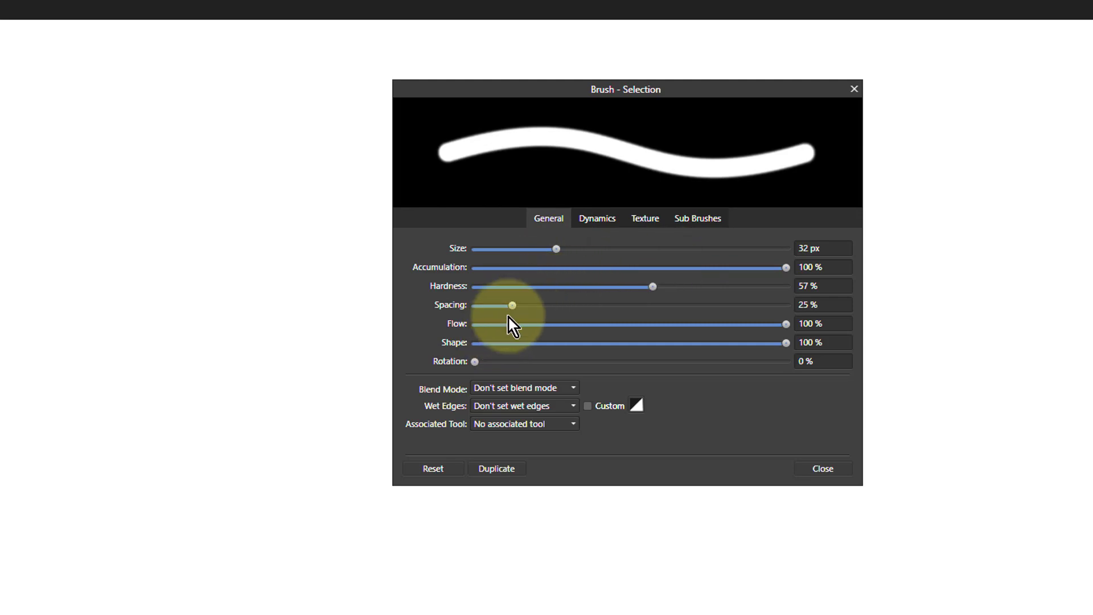
mouse_move(523, 319)
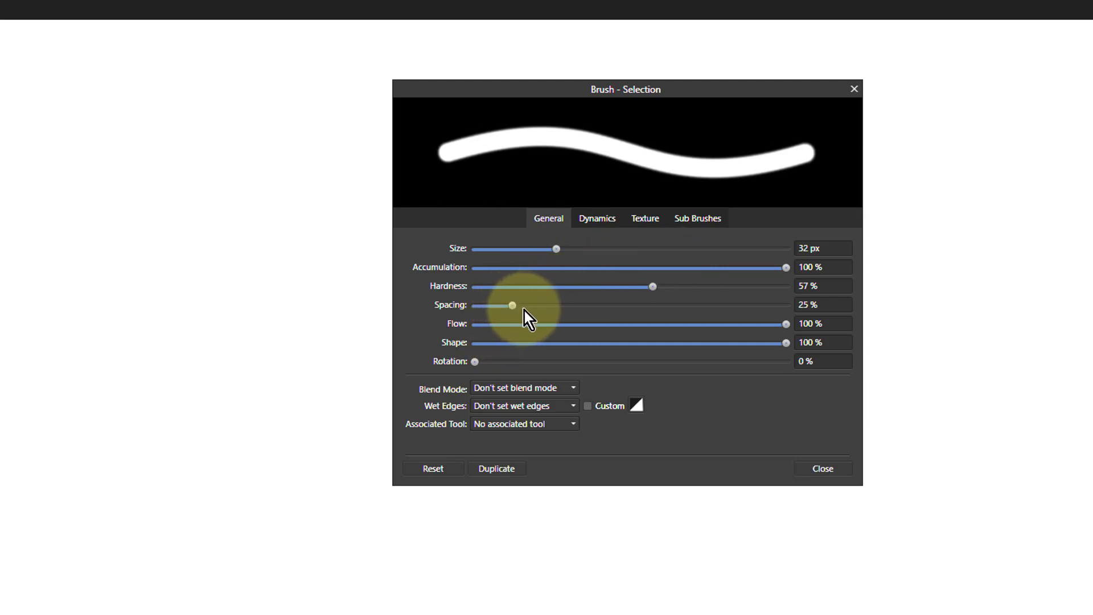
mouse_move(620, 335)
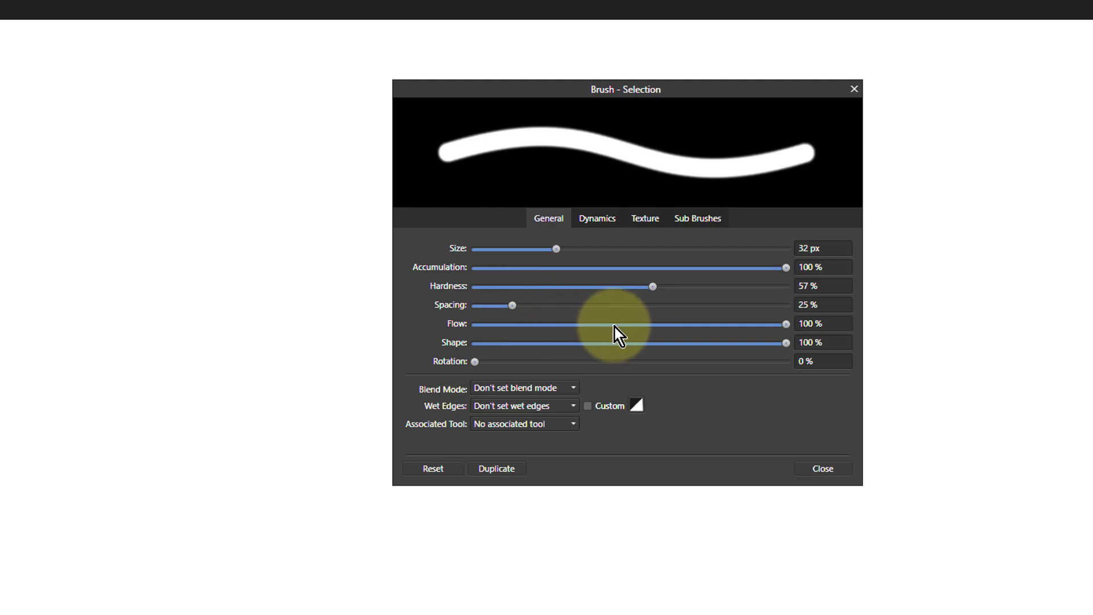
mouse_move(613, 351)
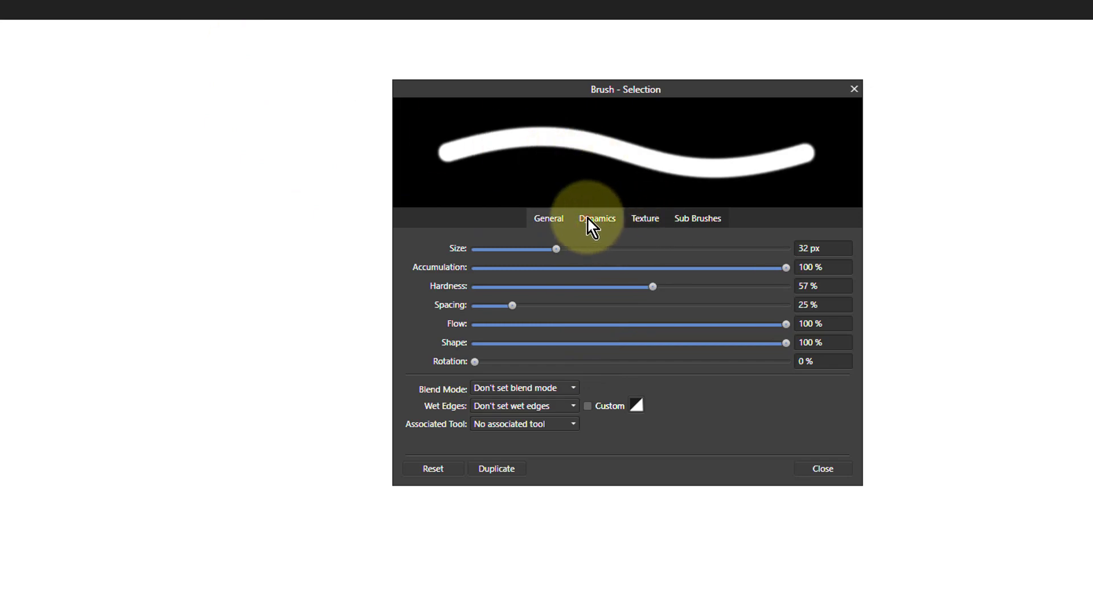
Step: Show the Dynamics settings, briefly checking General, with size jitter tied to pressure
click(595, 219)
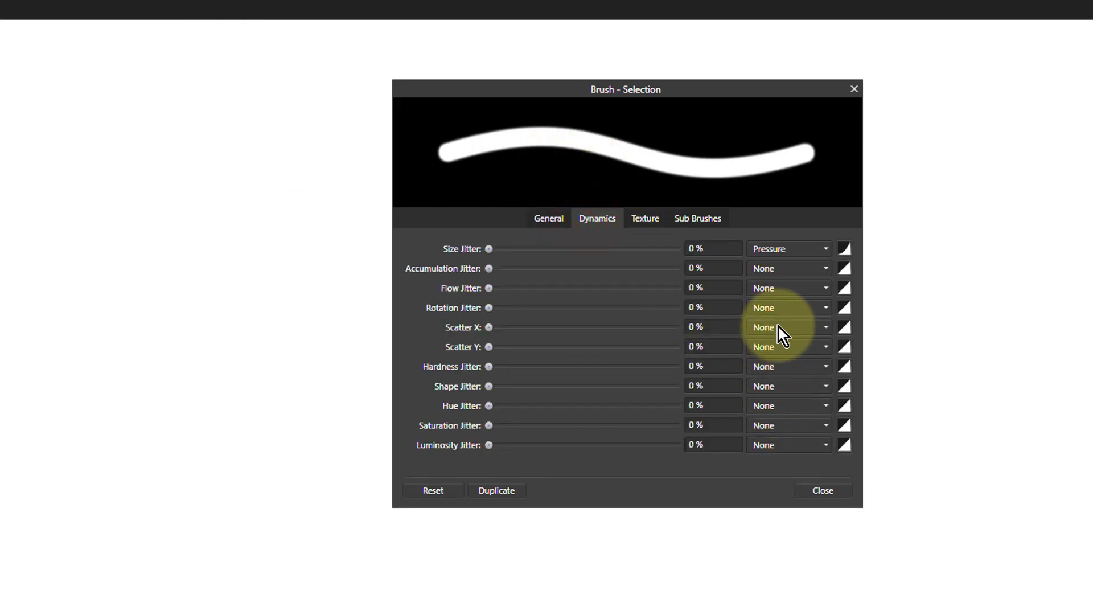
mouse_move(751, 342)
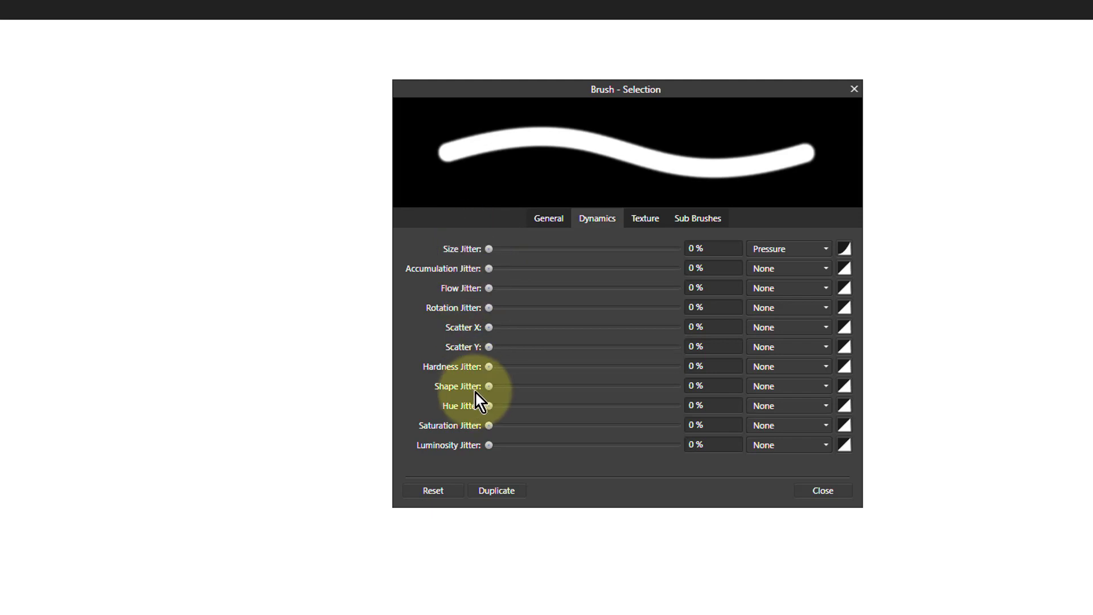
click(548, 219)
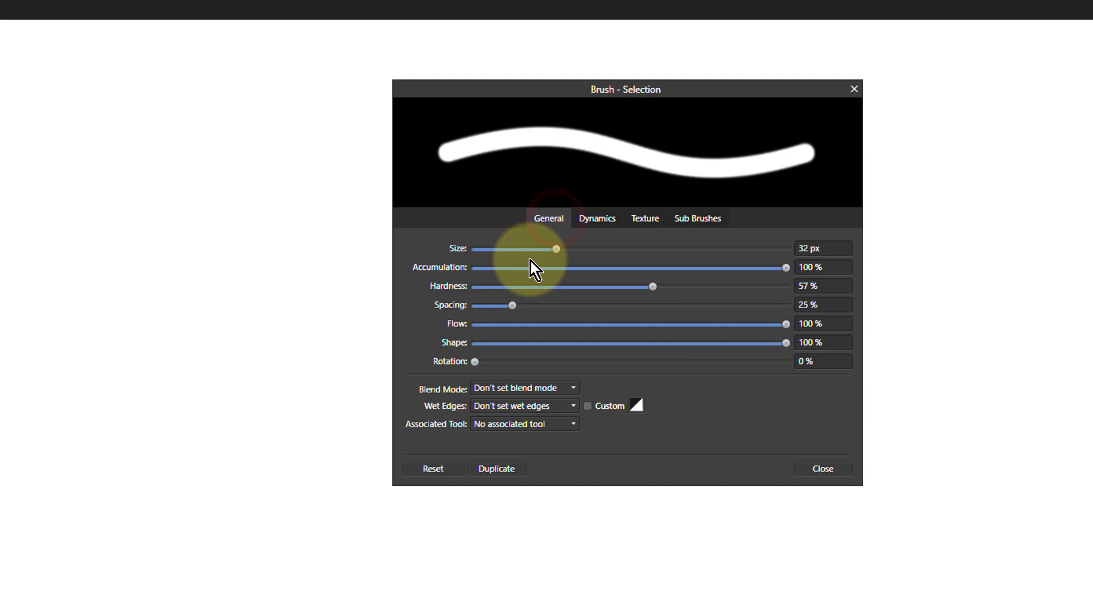
click(596, 218)
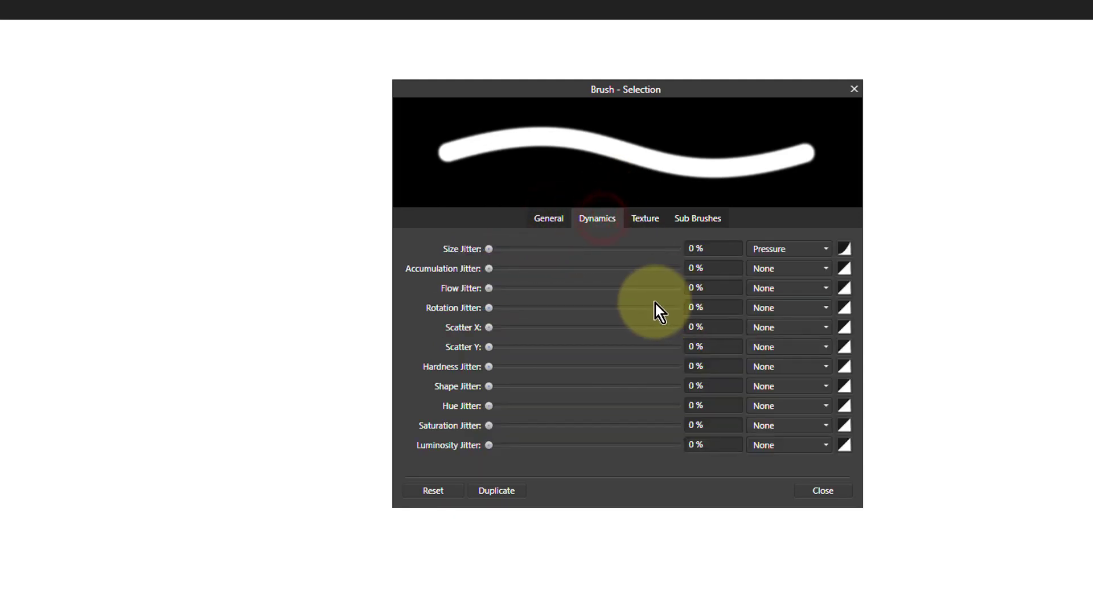
mouse_move(521, 259)
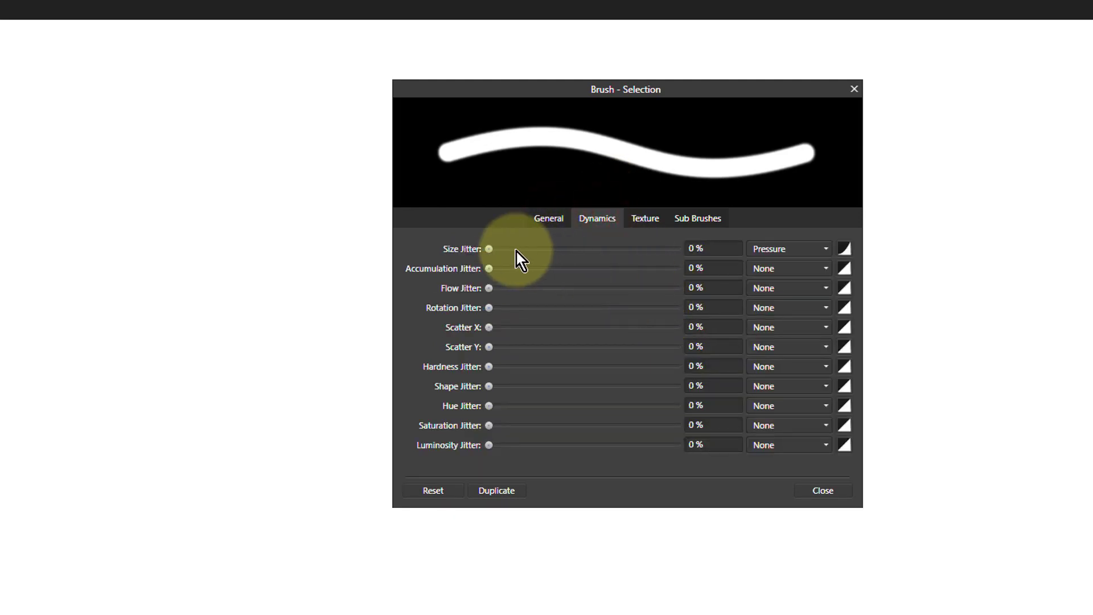
mouse_move(496, 257)
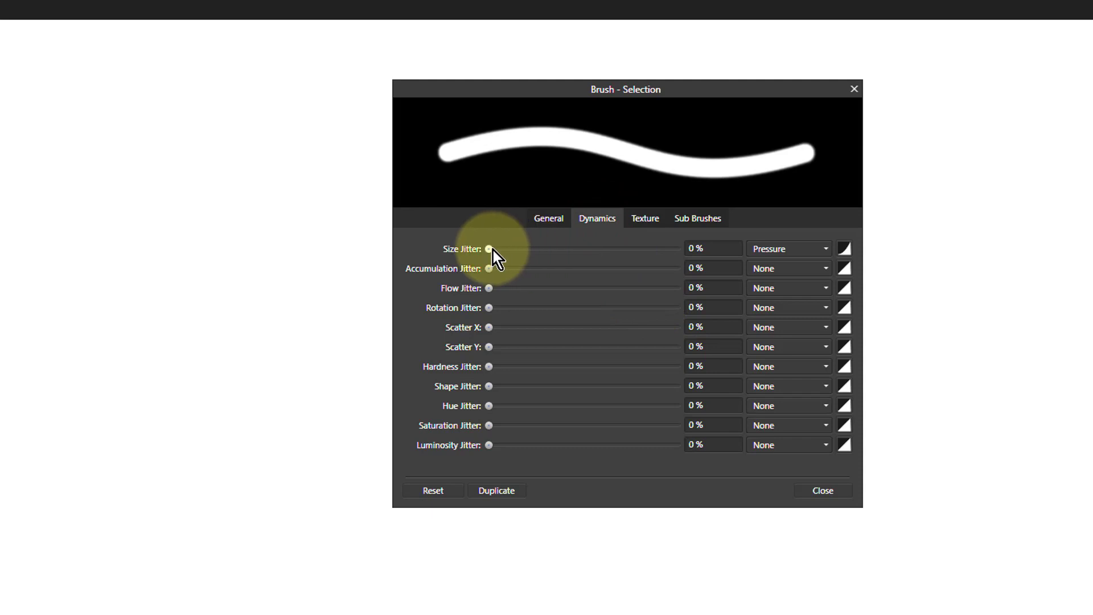
Step: Set Size Jitter to 100% with the Random controller
drag(488, 250, 584, 249)
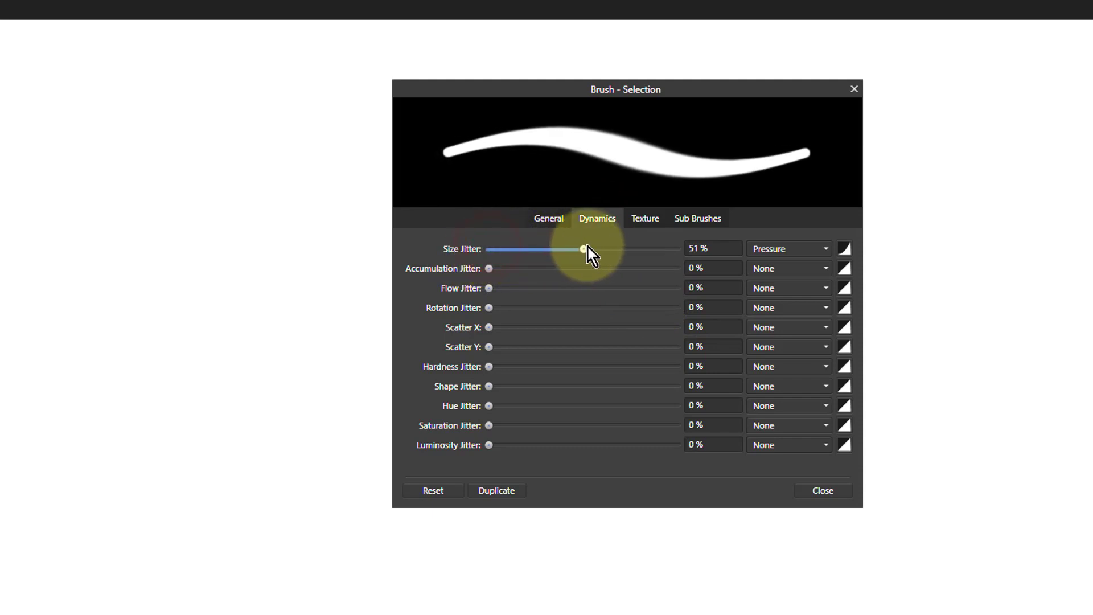
drag(583, 250, 676, 249)
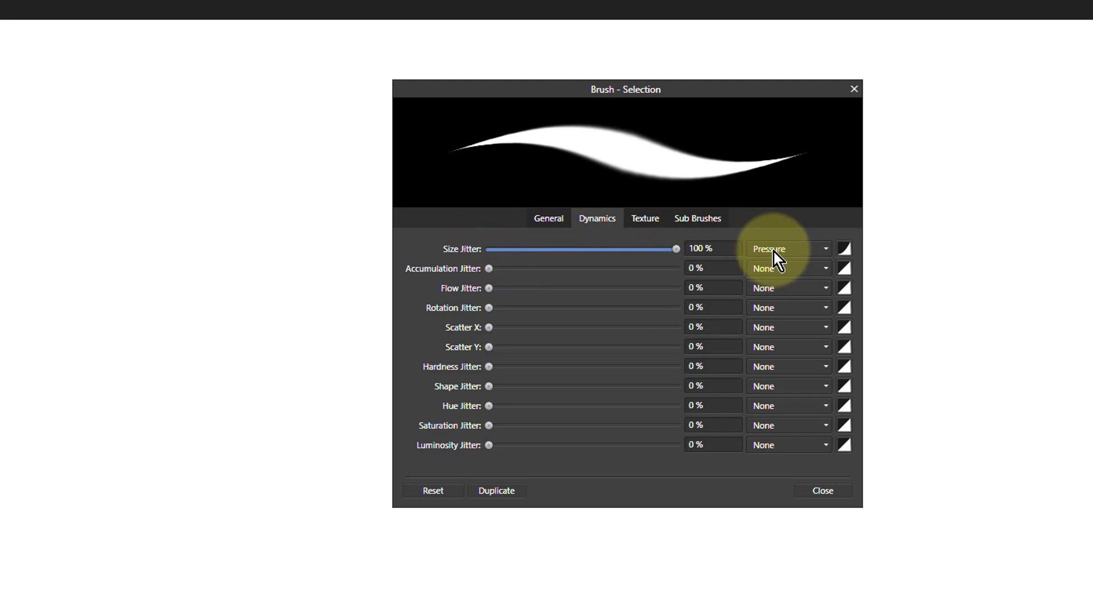
click(786, 248)
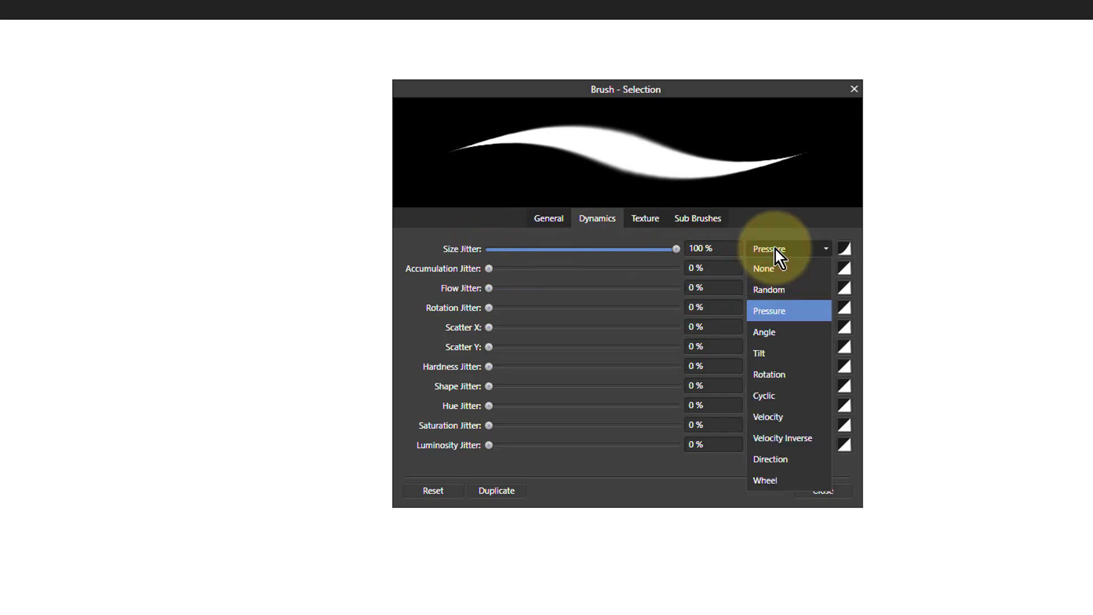
mouse_move(772, 293)
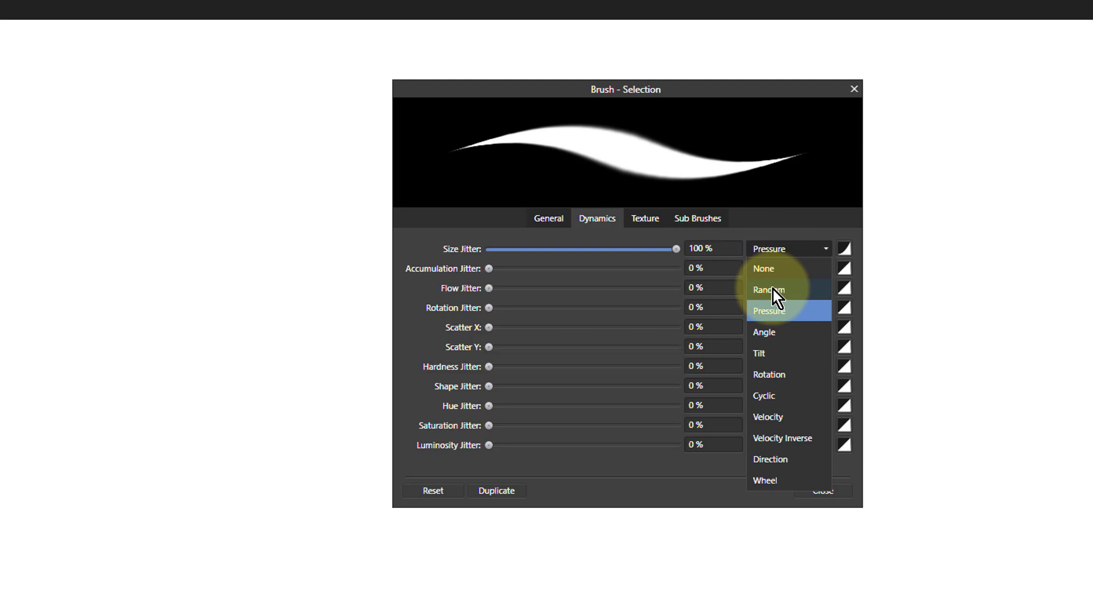
click(769, 289)
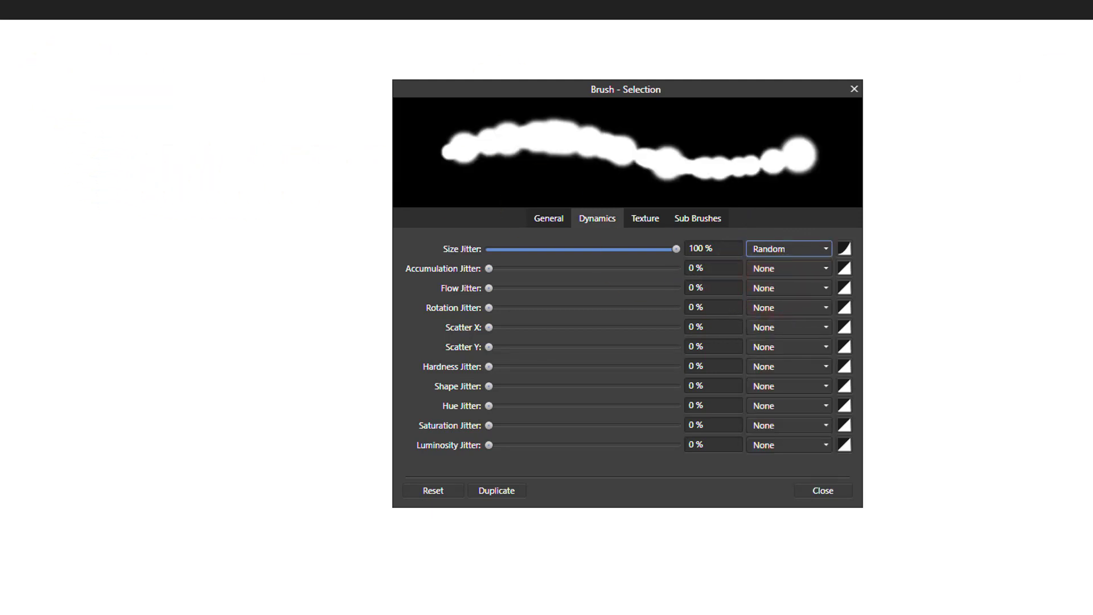
mouse_move(72, 92)
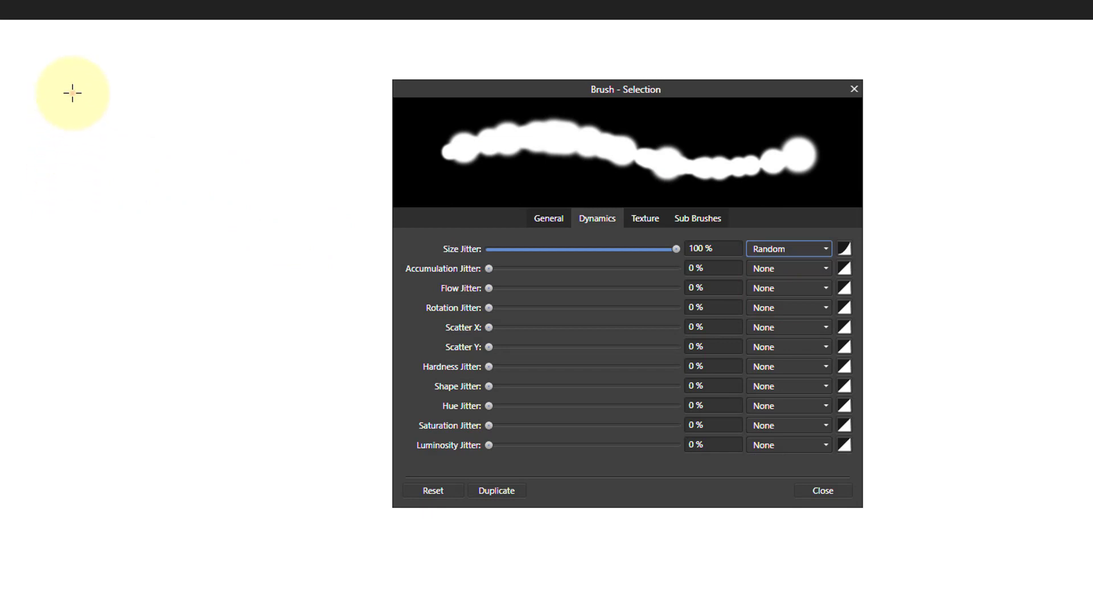
Step: Paint a red test stroke down the canvas's left side showing blobby size variation
drag(72, 93, 80, 190)
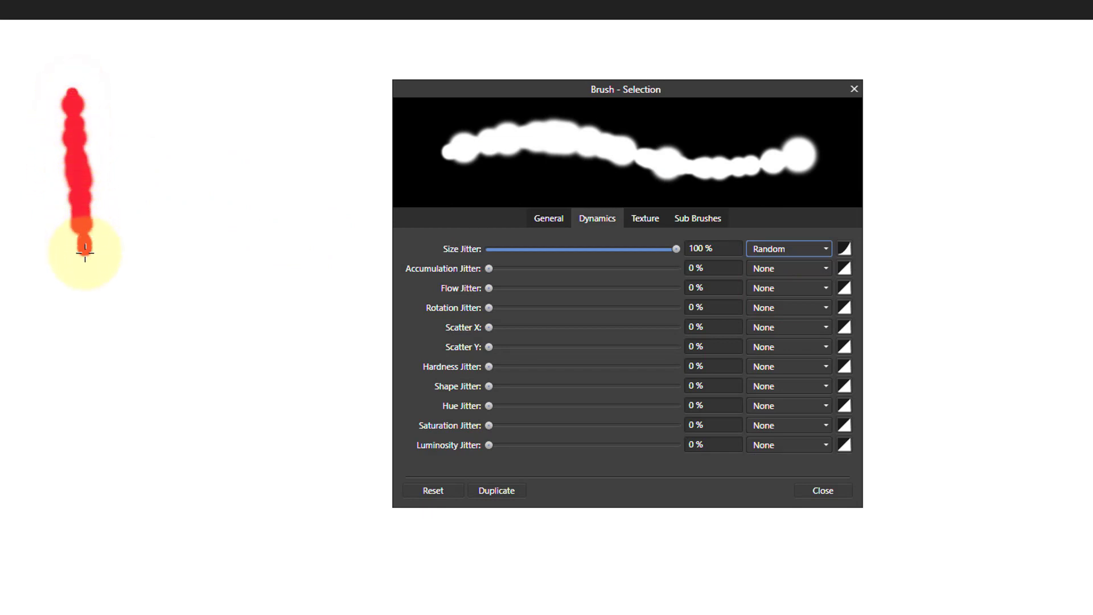
drag(84, 251, 96, 378)
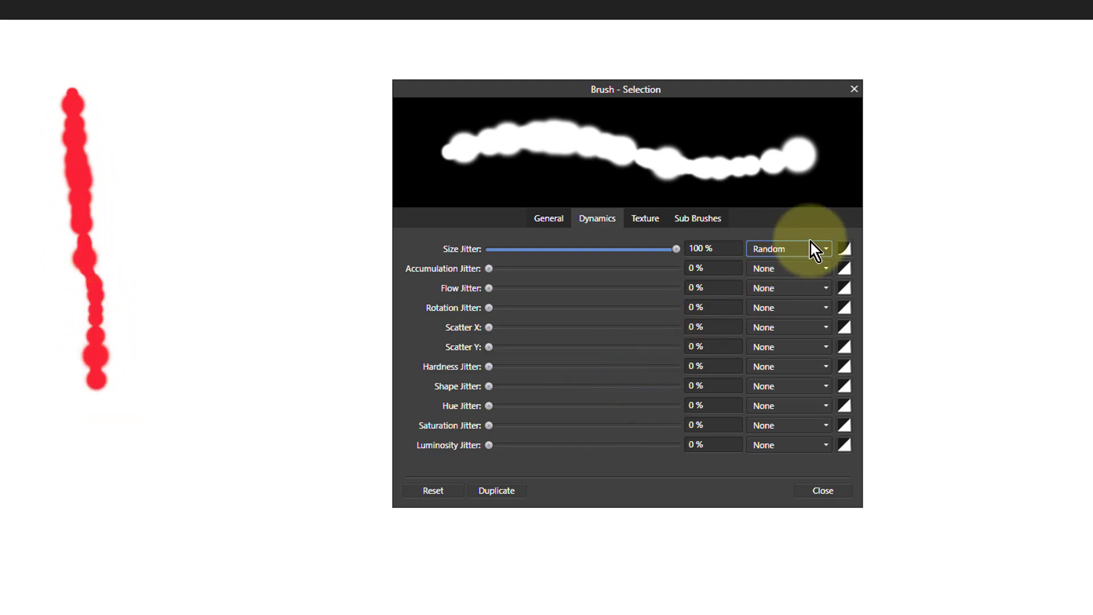
mouse_move(774, 262)
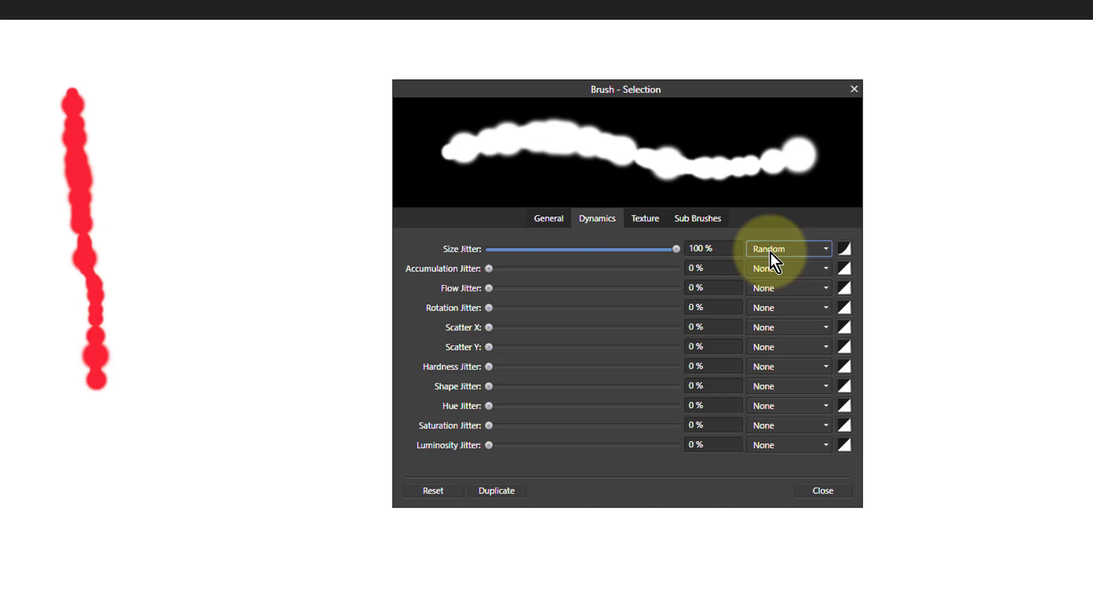
Step: Switch Size Jitter to Cyclic, lower Spacing to 3%, and move the brush dialog up out of the way
click(788, 248)
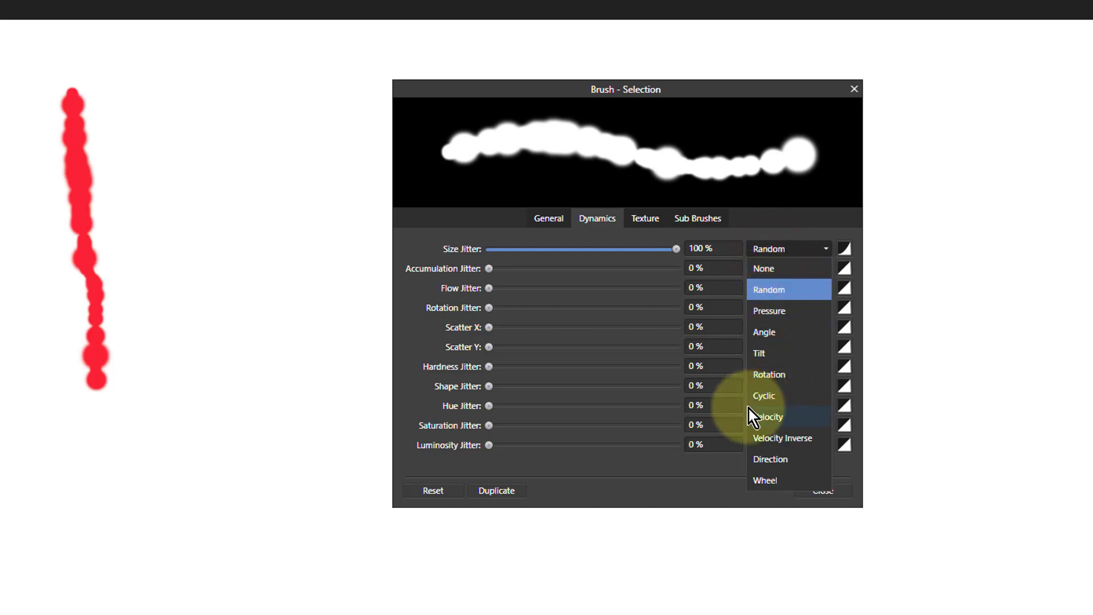
click(763, 395)
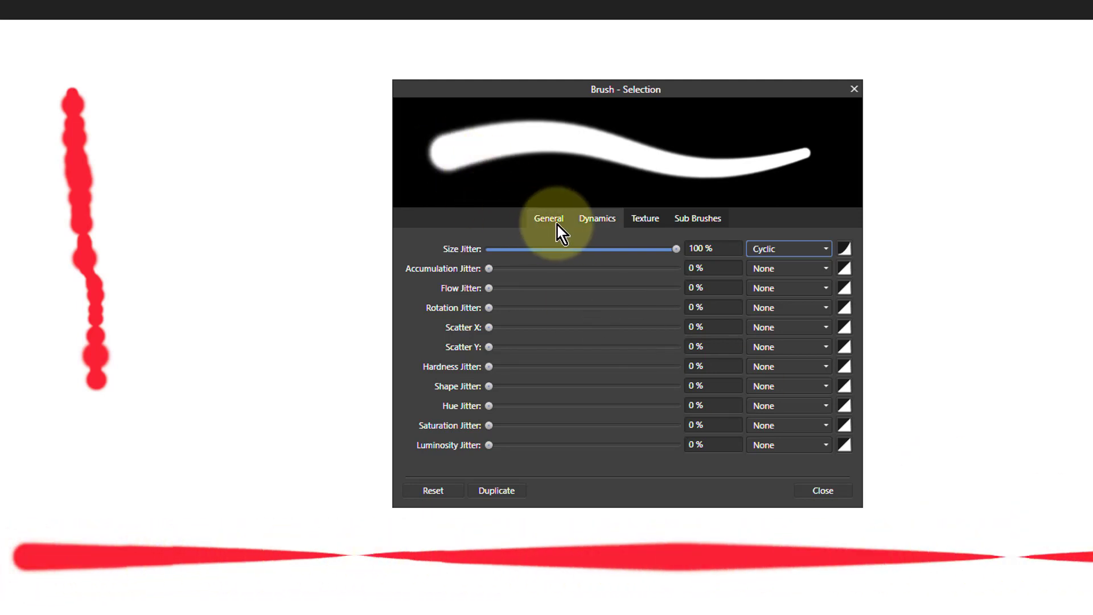
click(548, 218)
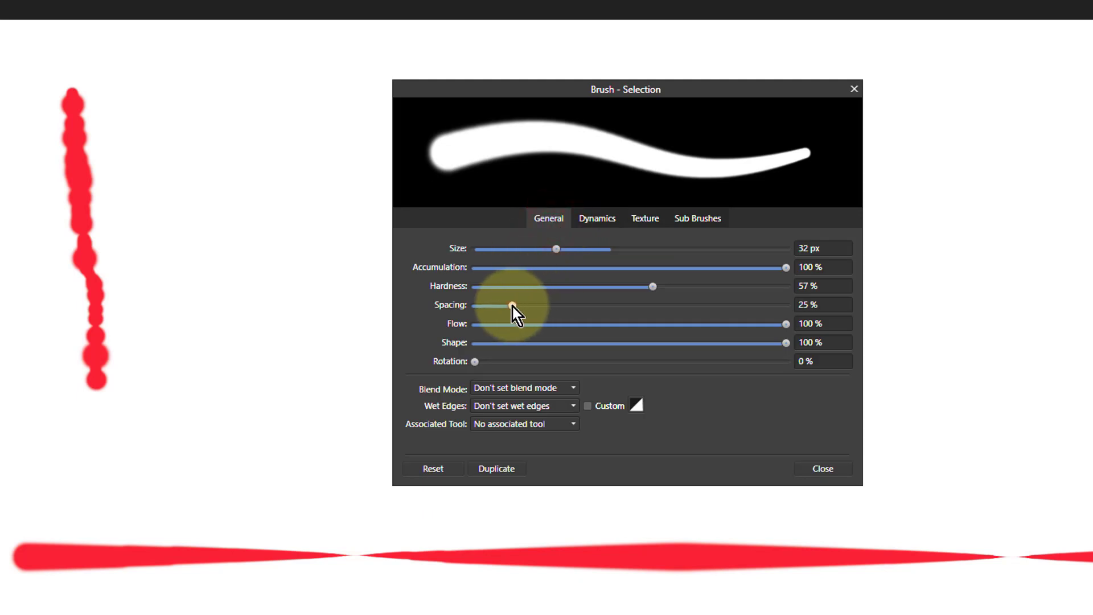
drag(512, 305, 483, 305)
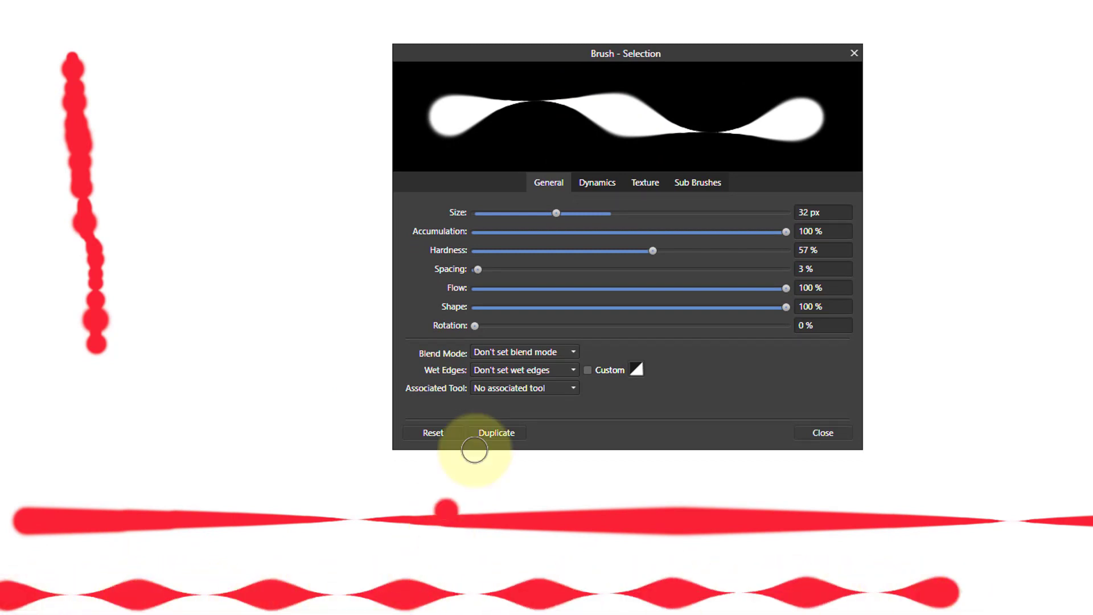
drag(624, 53, 617, 11)
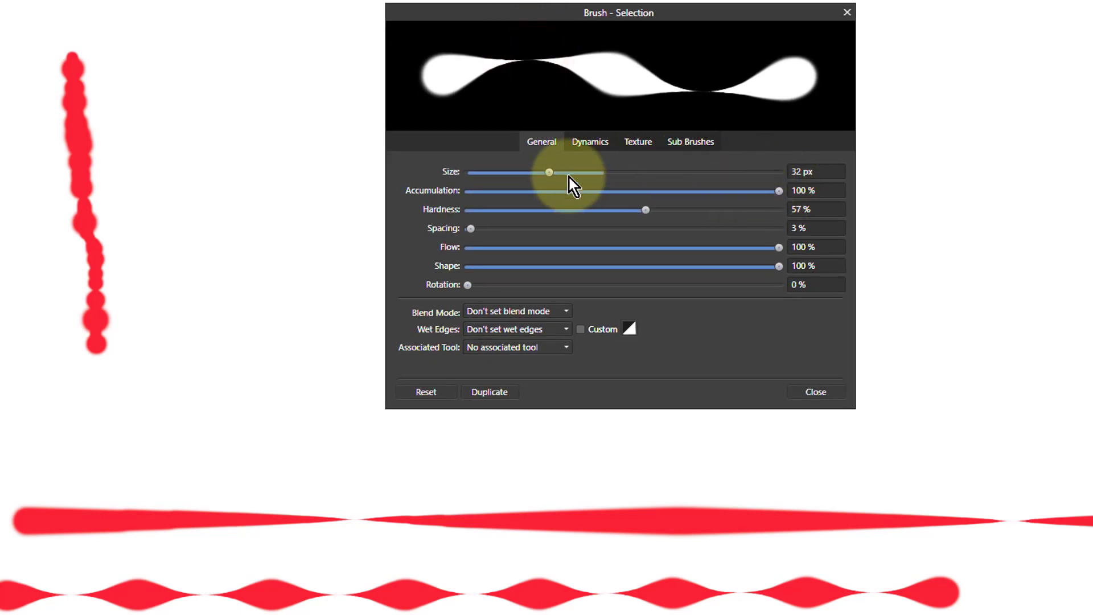
Step: Give Size Jitter a curved standard profile and paint a red test stroke across the canvas
click(589, 142)
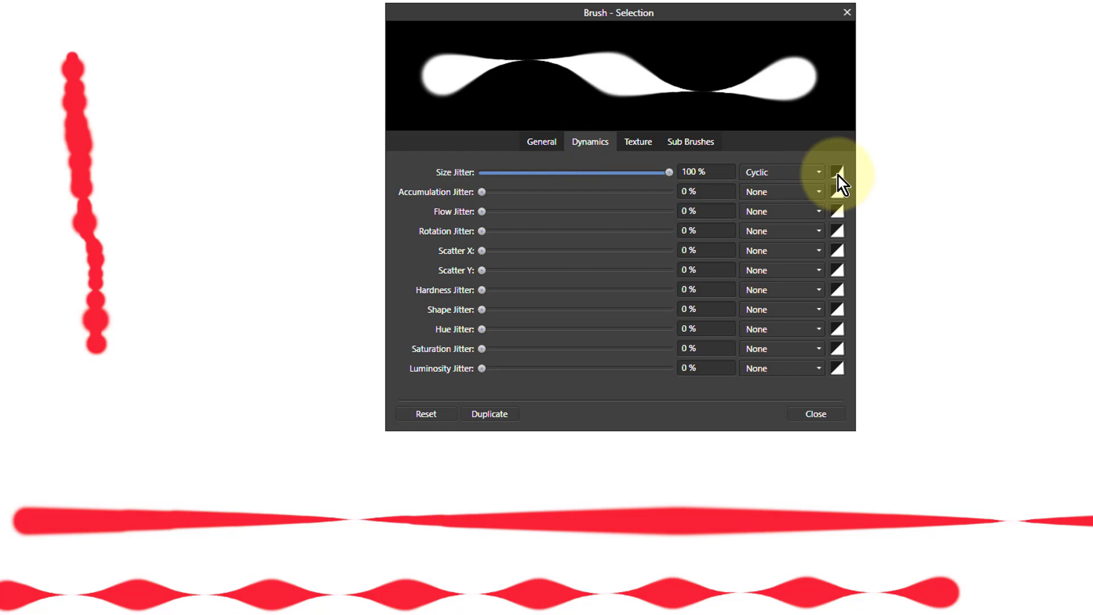
click(836, 171)
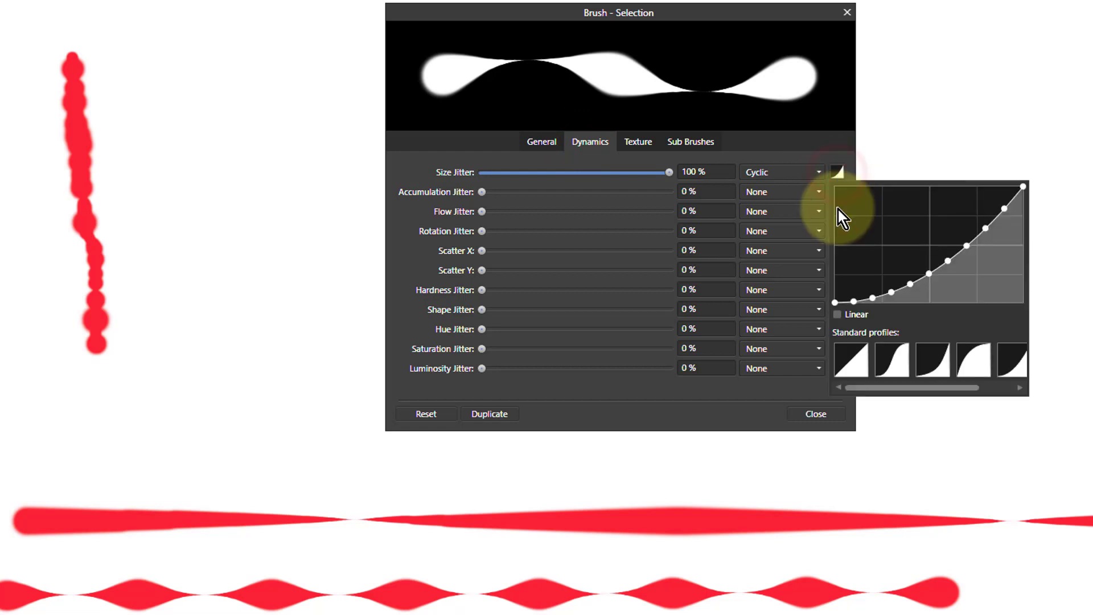
click(963, 361)
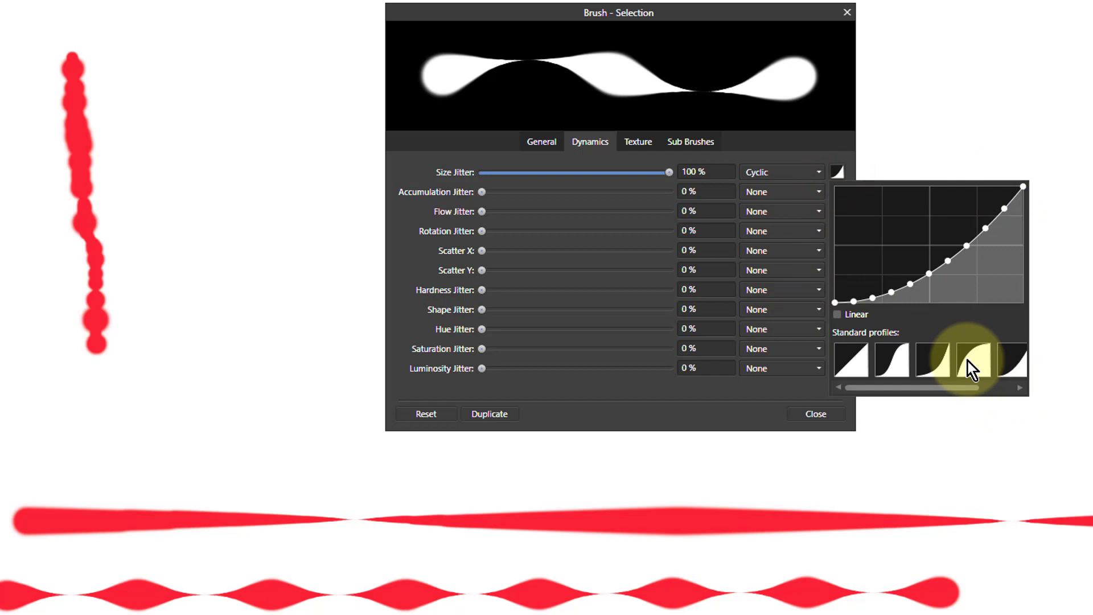
click(966, 361)
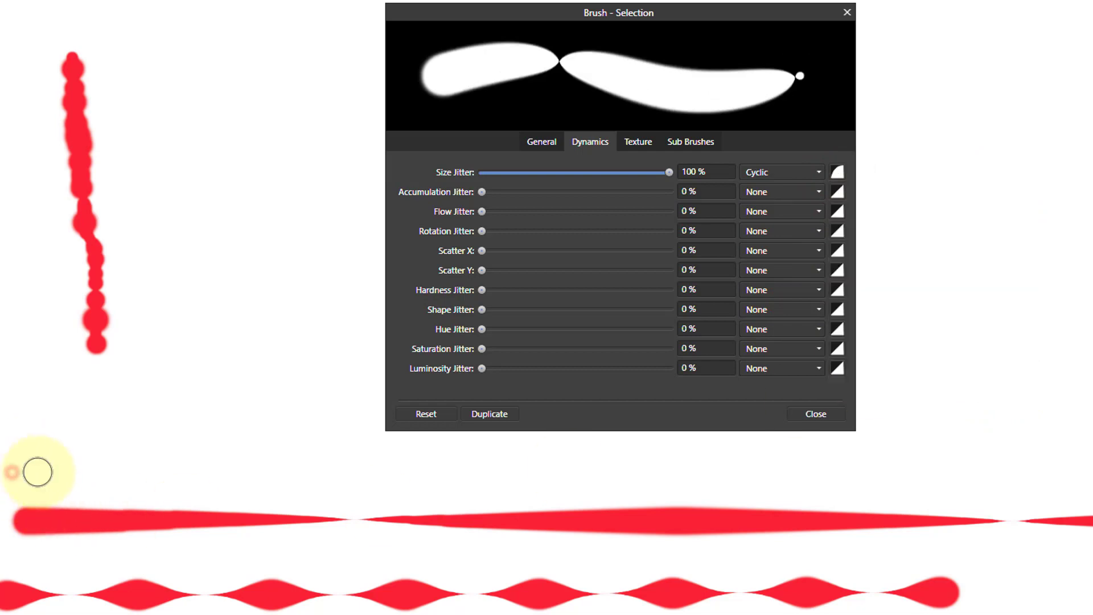
drag(39, 473, 982, 476)
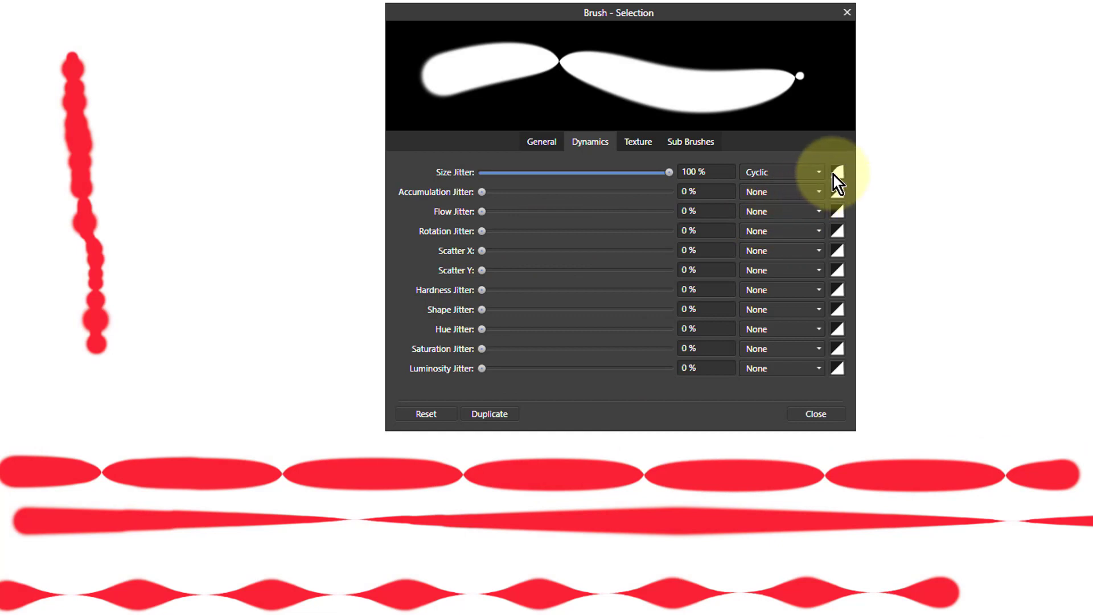
Step: Reset the Size Jitter curve to linear and paint another red test stroke
click(837, 172)
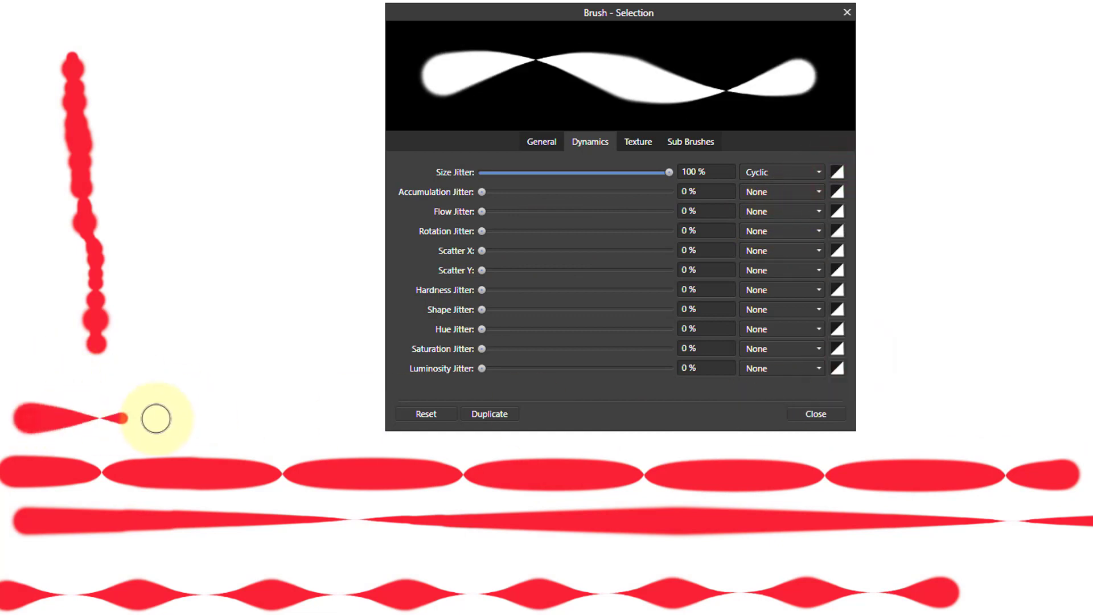
drag(154, 417, 126, 578)
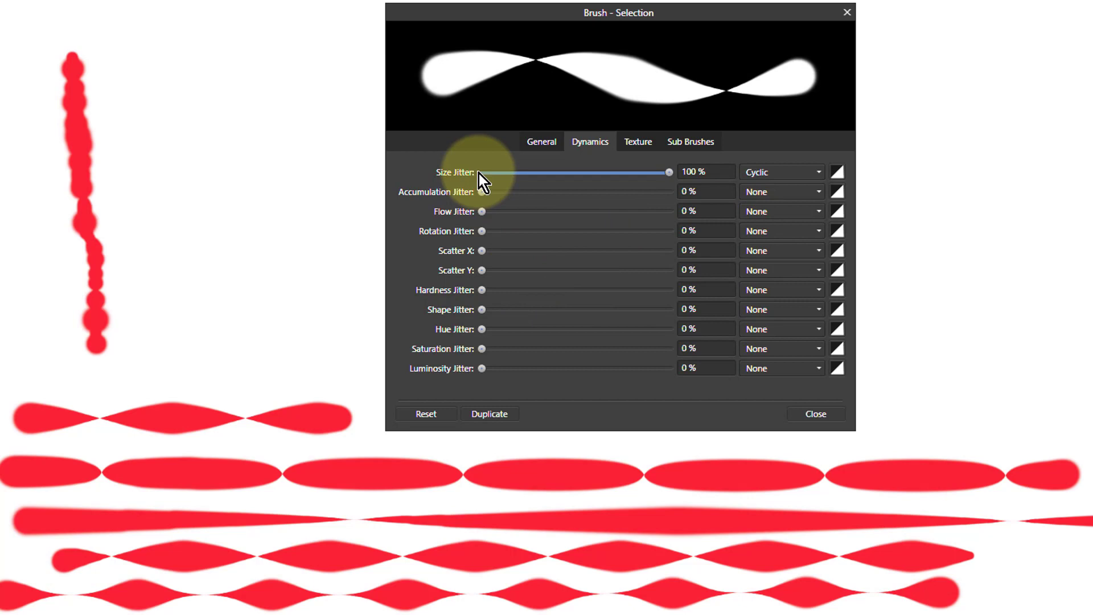
mouse_move(489, 204)
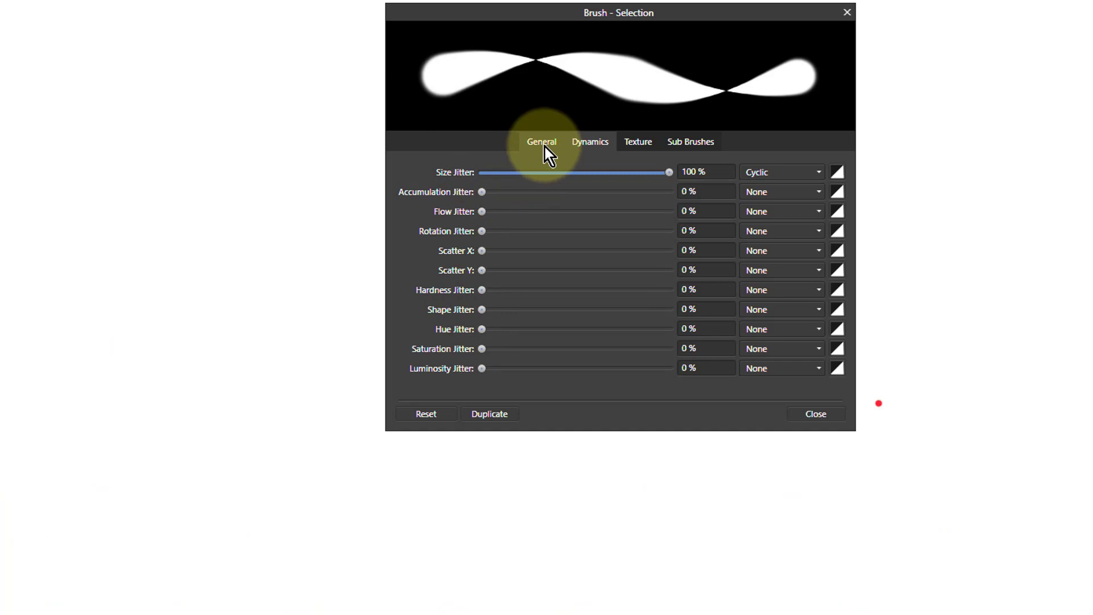
Step: Move the Brush - Selection dialog to the right to free up blank canvas
click(589, 141)
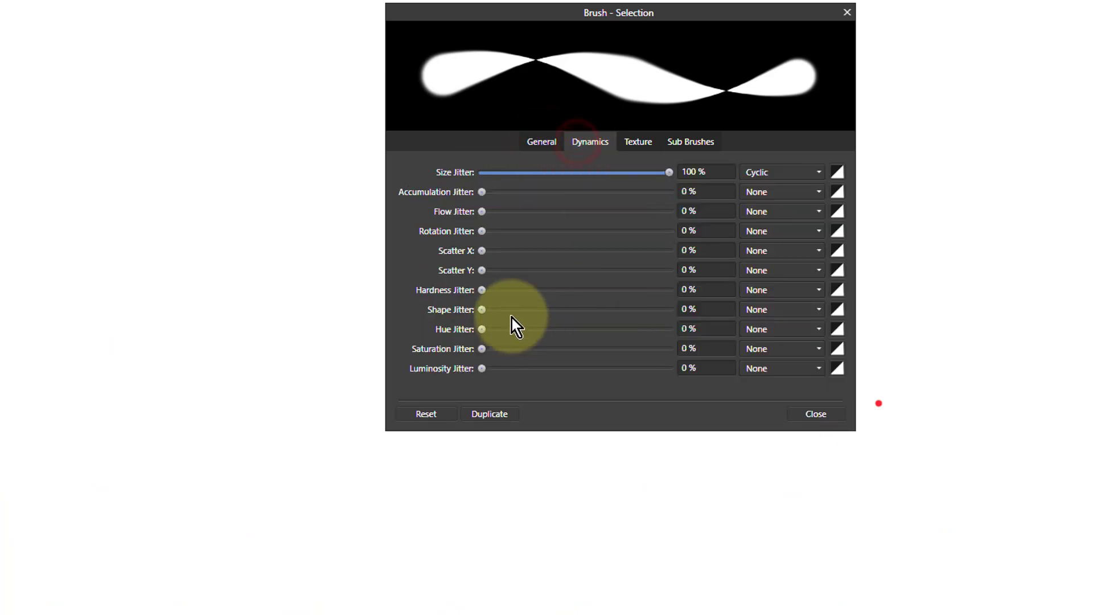
mouse_move(482, 256)
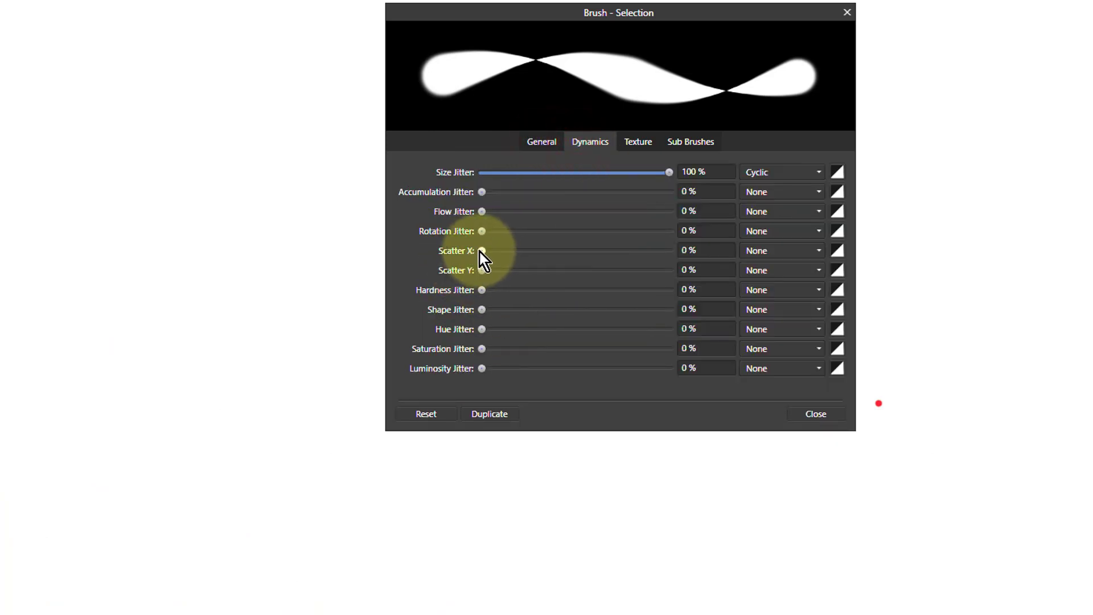
drag(617, 12, 802, 11)
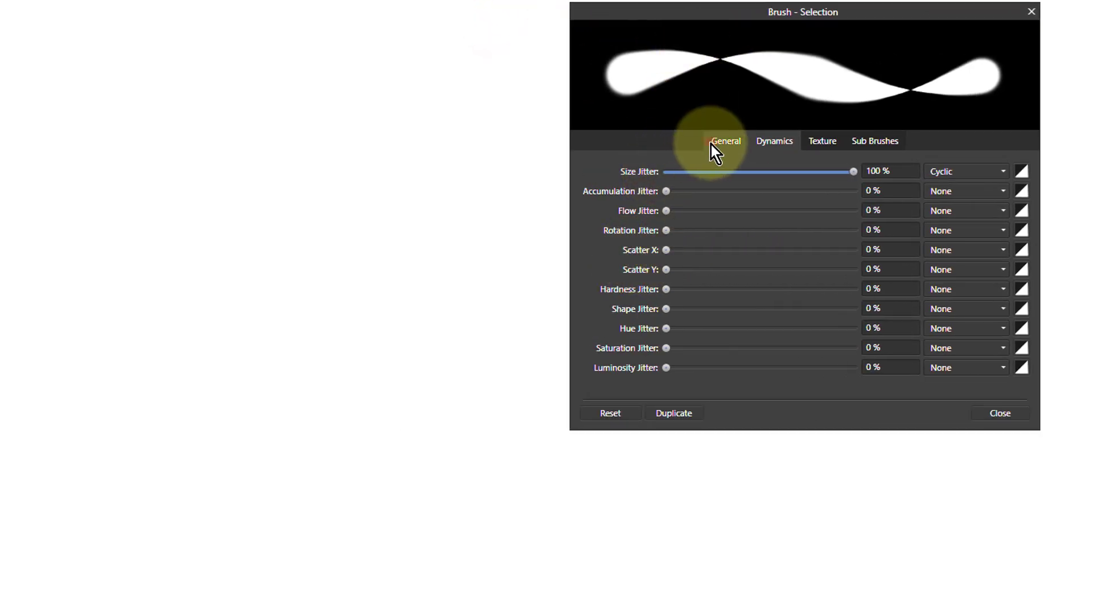
Step: Raise the brush Spacing to 62% in the General settings
click(725, 141)
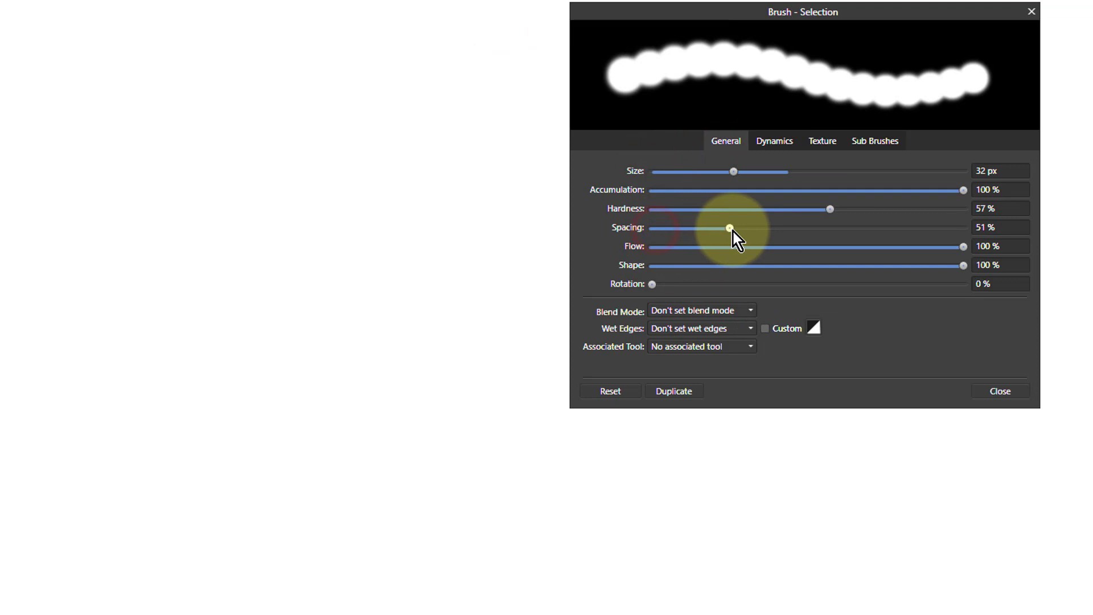
drag(729, 228, 734, 228)
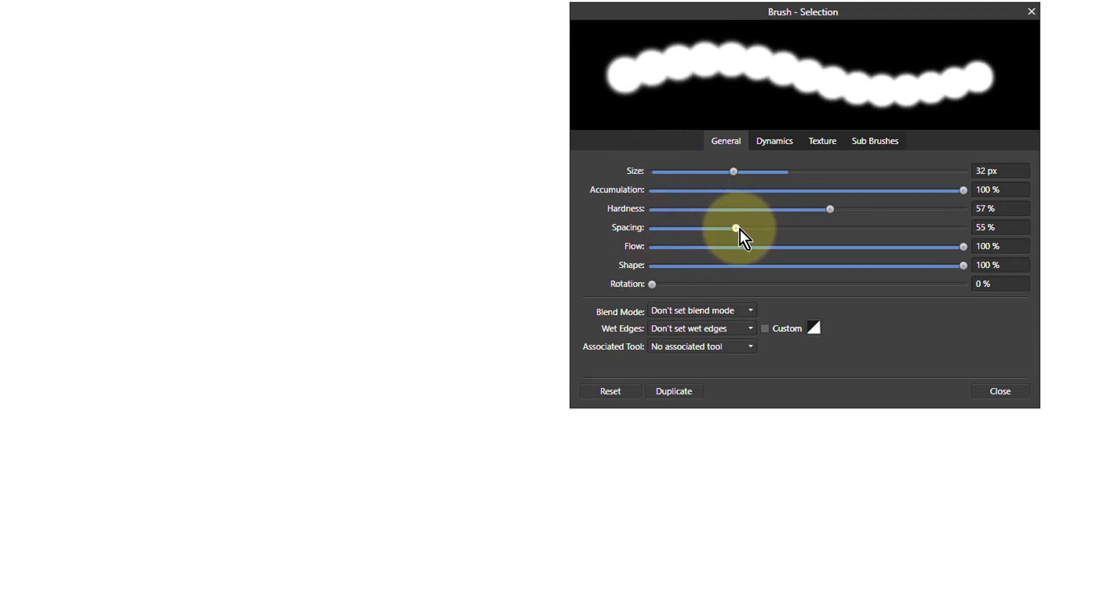
drag(734, 228, 746, 228)
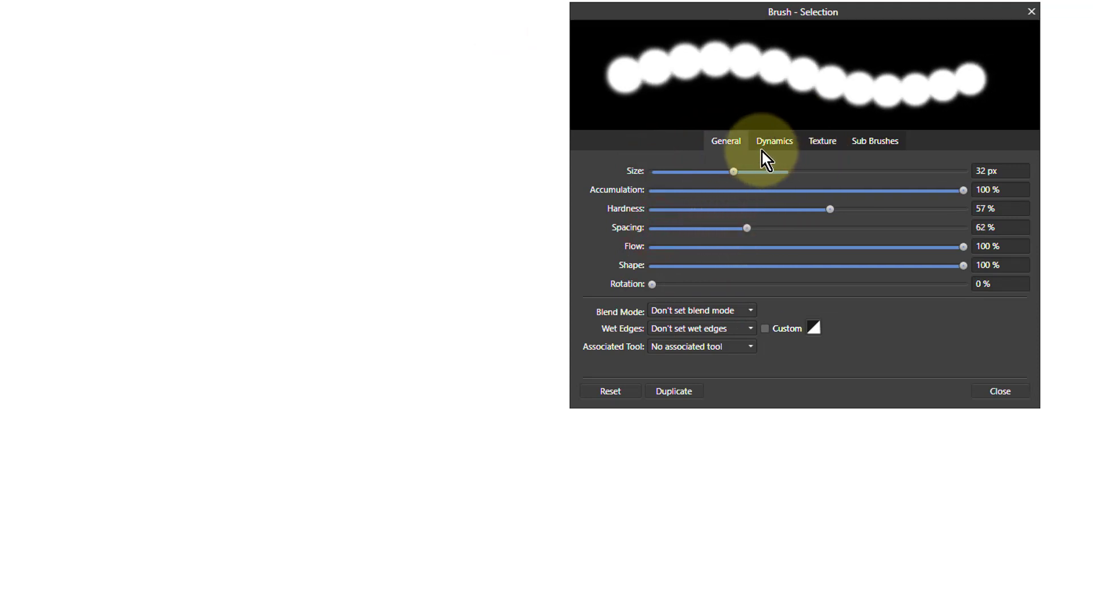
Step: Set random Scatter X to 353% and Scatter Y to 373%, then paint a dotted red stroke down the left
click(774, 141)
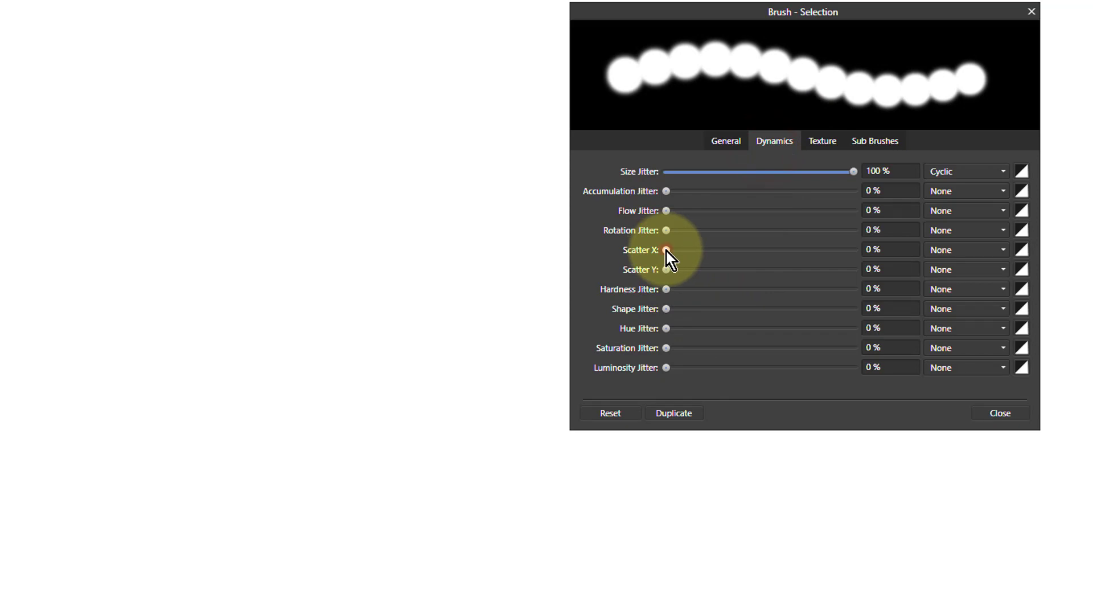
drag(666, 249, 749, 249)
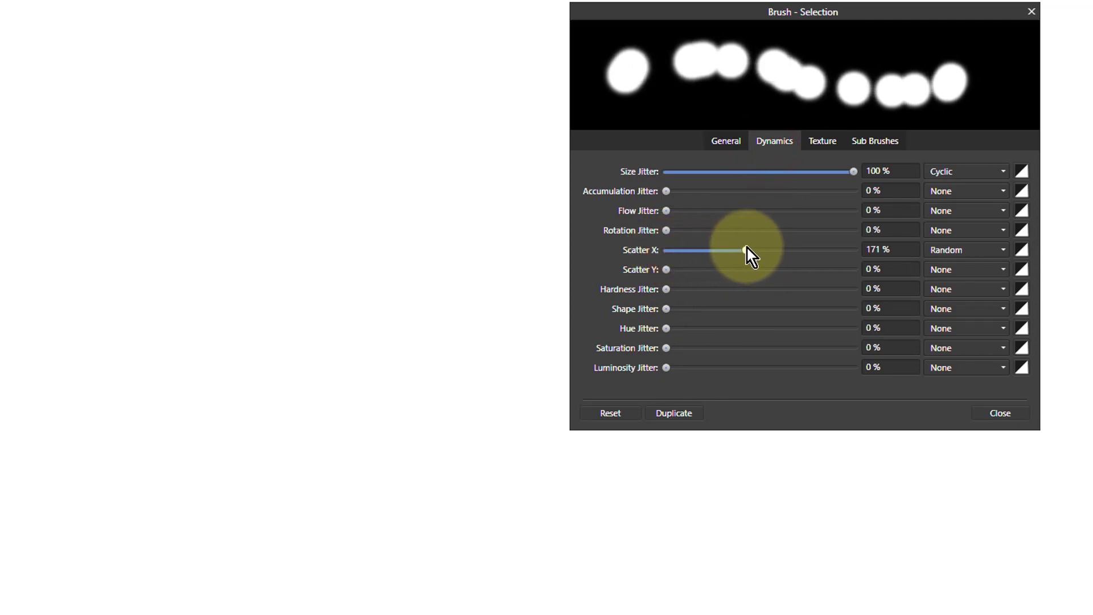
drag(728, 249, 830, 249)
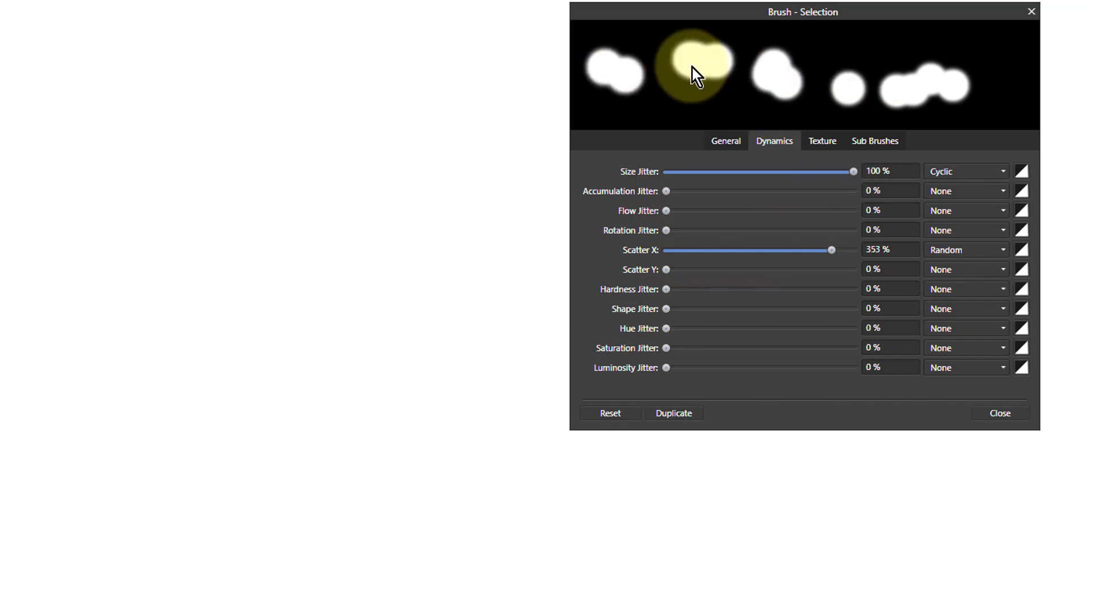
drag(666, 270, 719, 270)
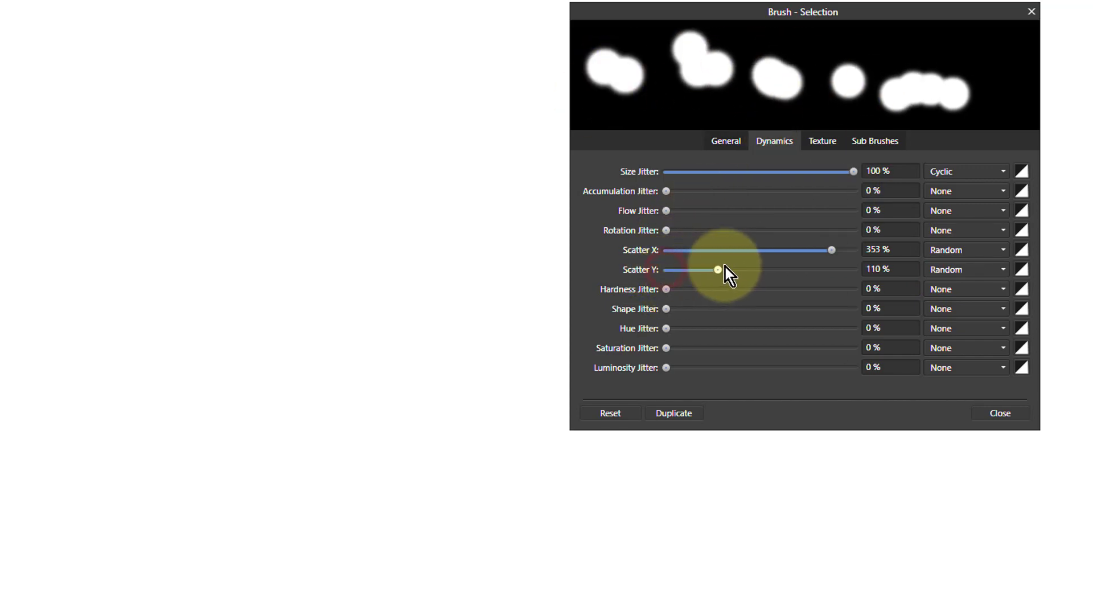
drag(716, 270, 835, 269)
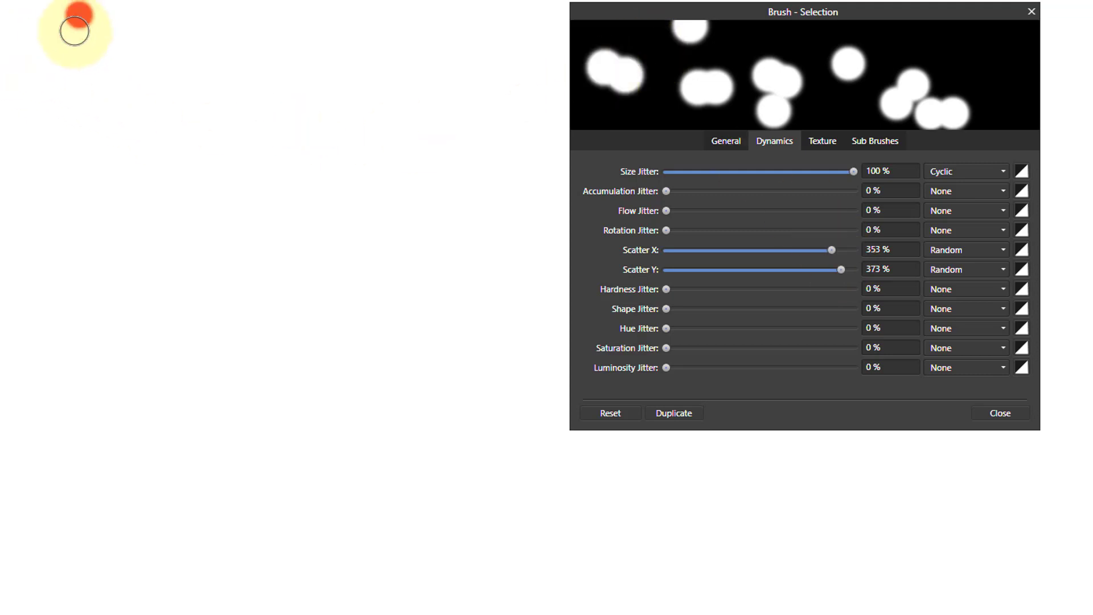
drag(73, 32, 83, 447)
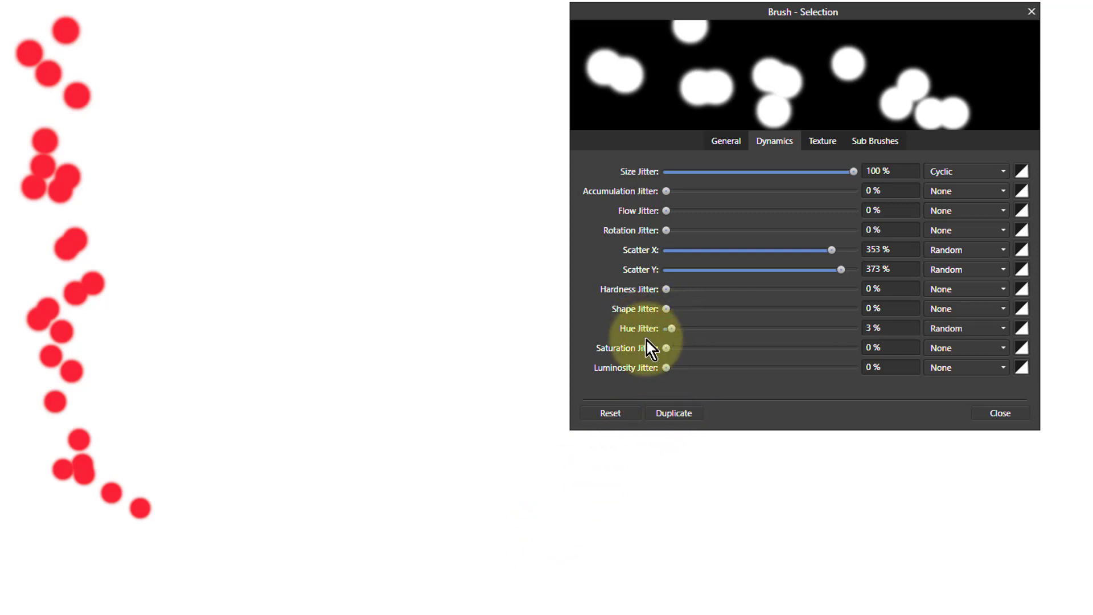
Step: Set Hue Jitter to 100% random and paint a multicoloured confetti stroke across the canvas
drag(666, 328, 853, 328)
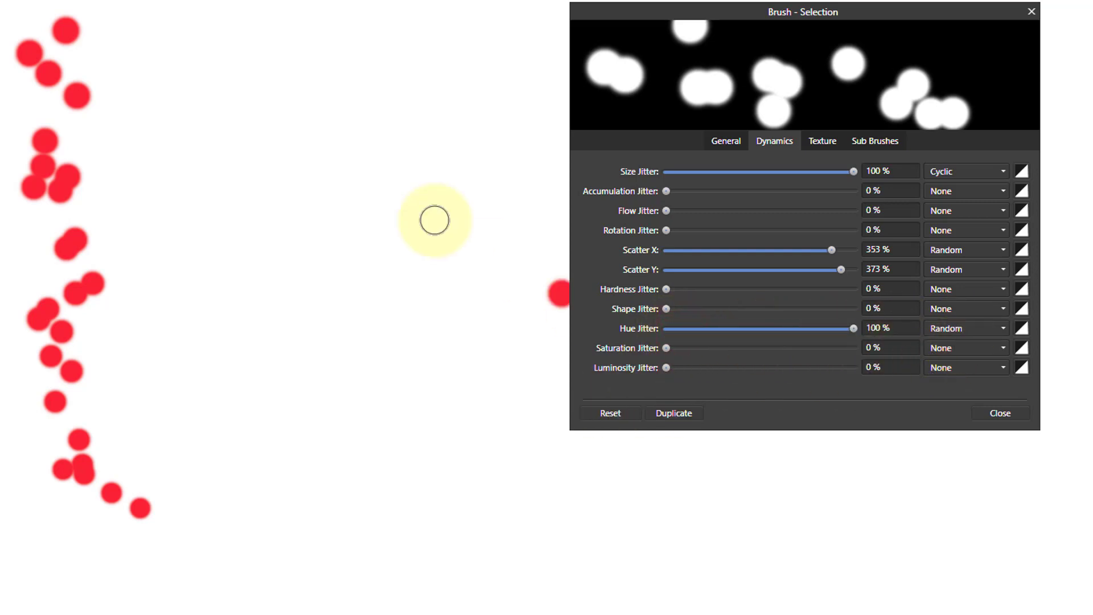
drag(433, 220, 834, 539)
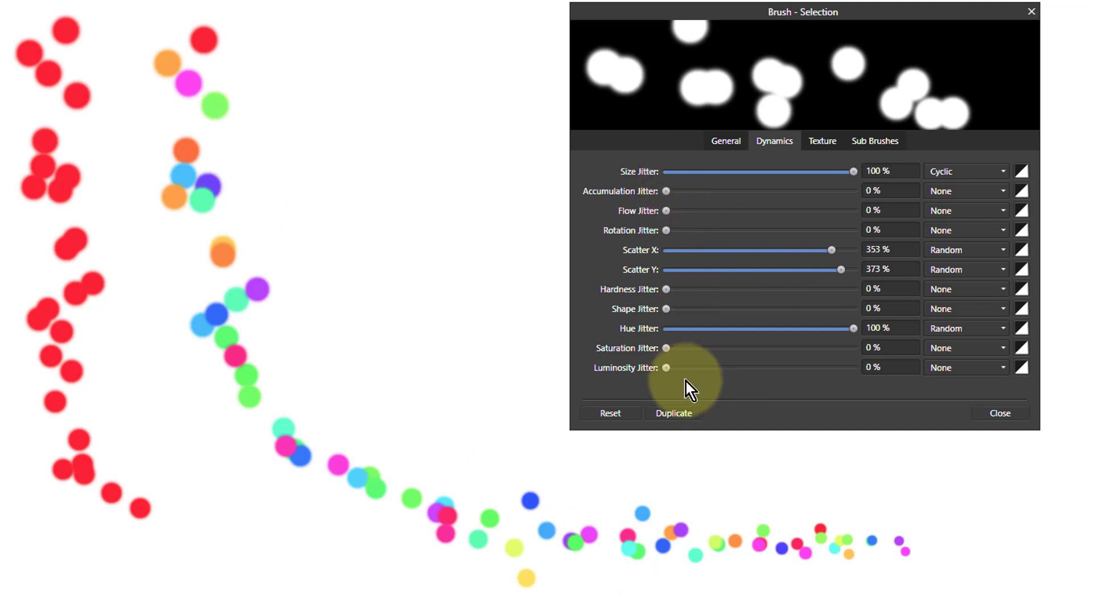
mouse_move(759, 223)
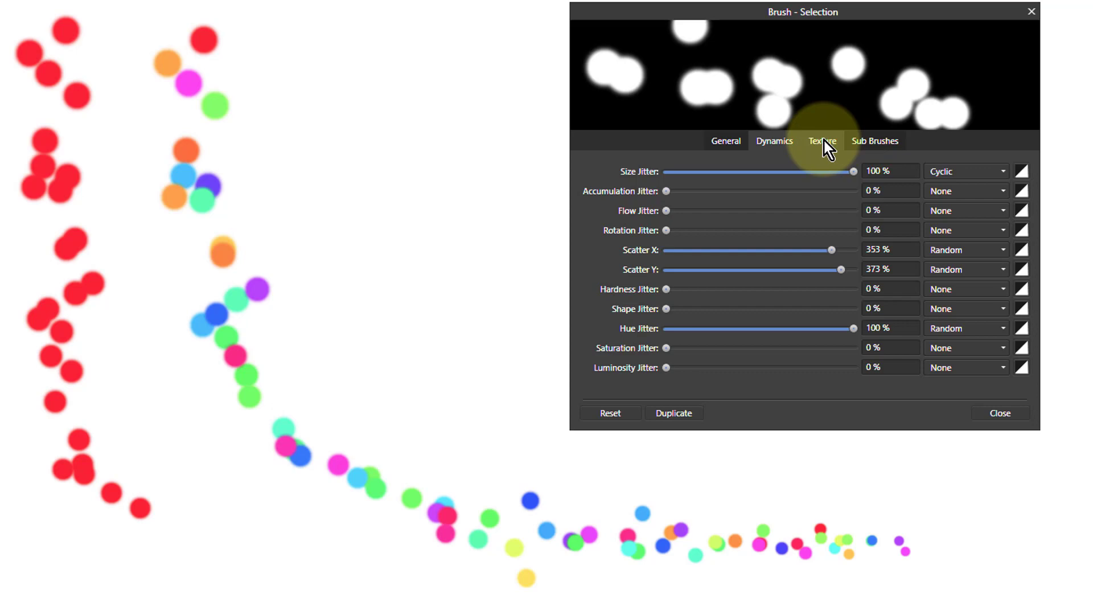
Step: View the Texture settings, then pick the Effects category in the Brushes panel
click(822, 140)
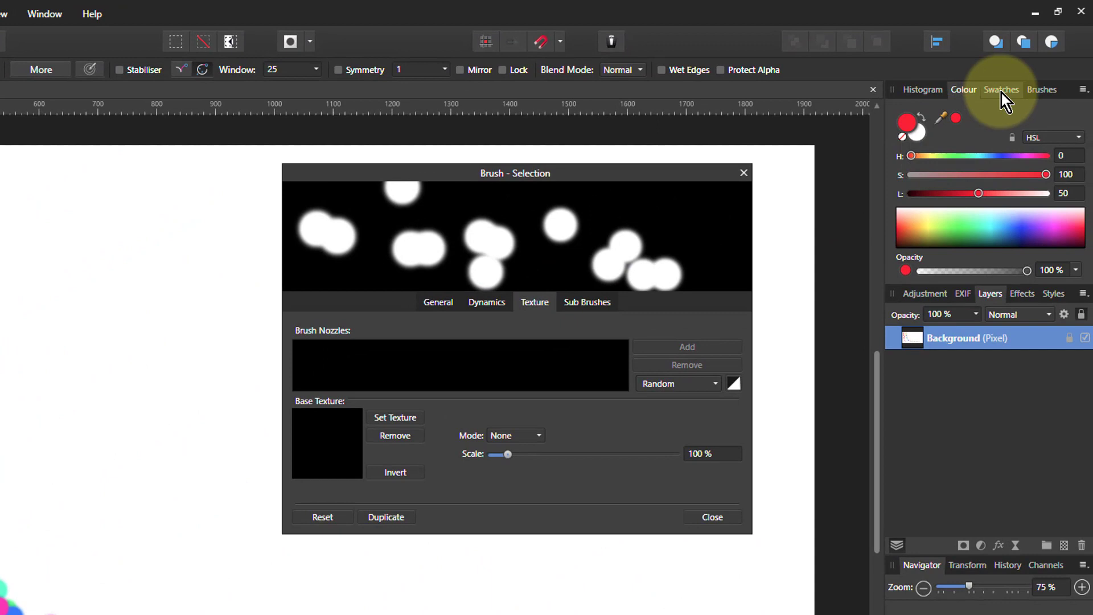
click(1041, 89)
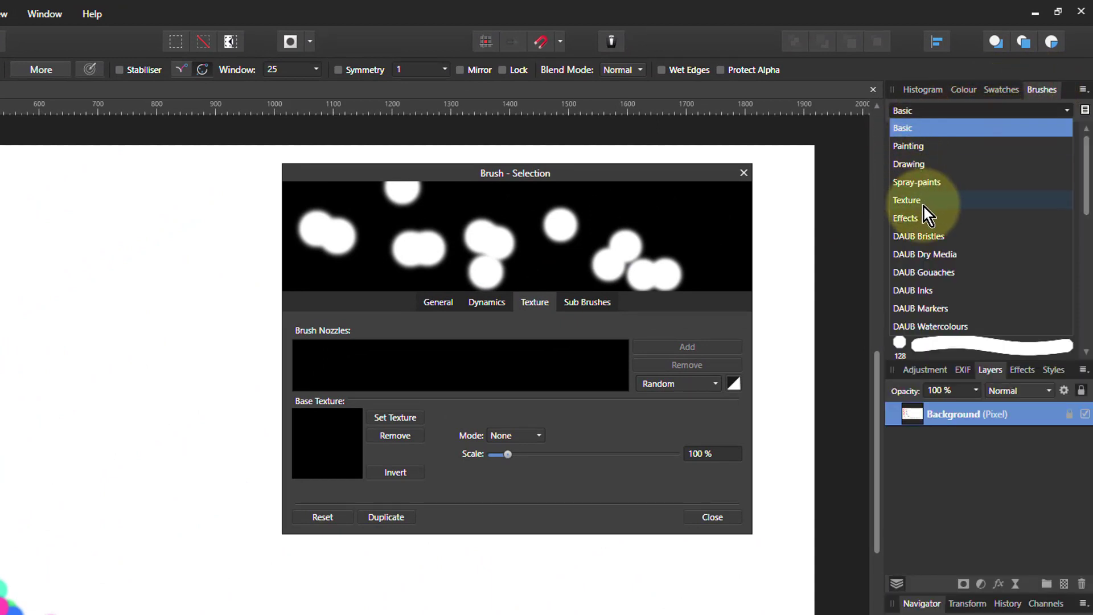
click(905, 218)
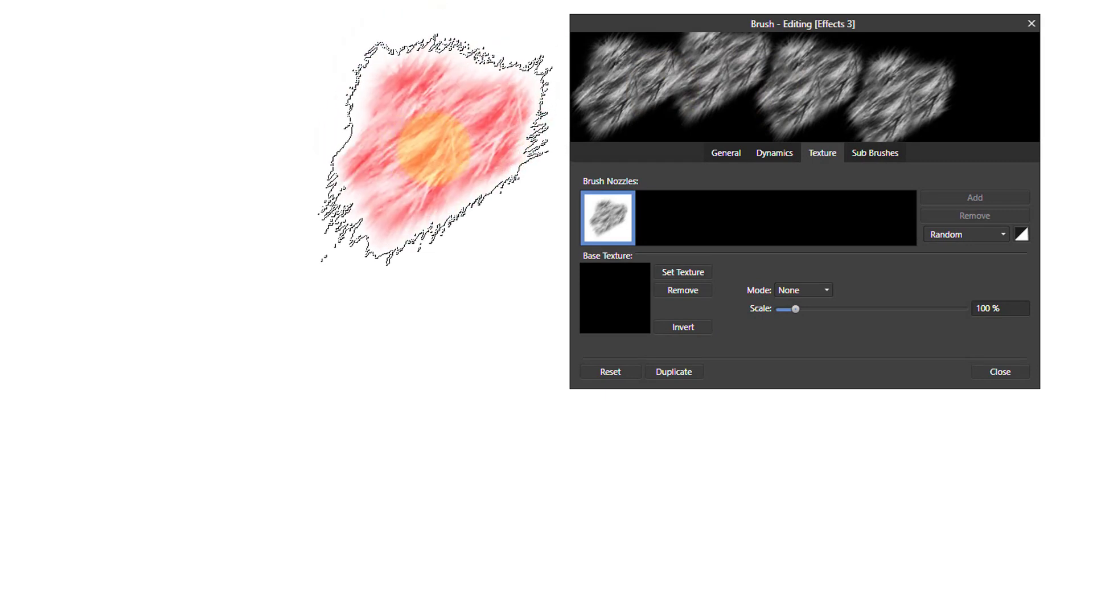
Step: Set Size Jitter to Random and reduce it to 0%
click(773, 153)
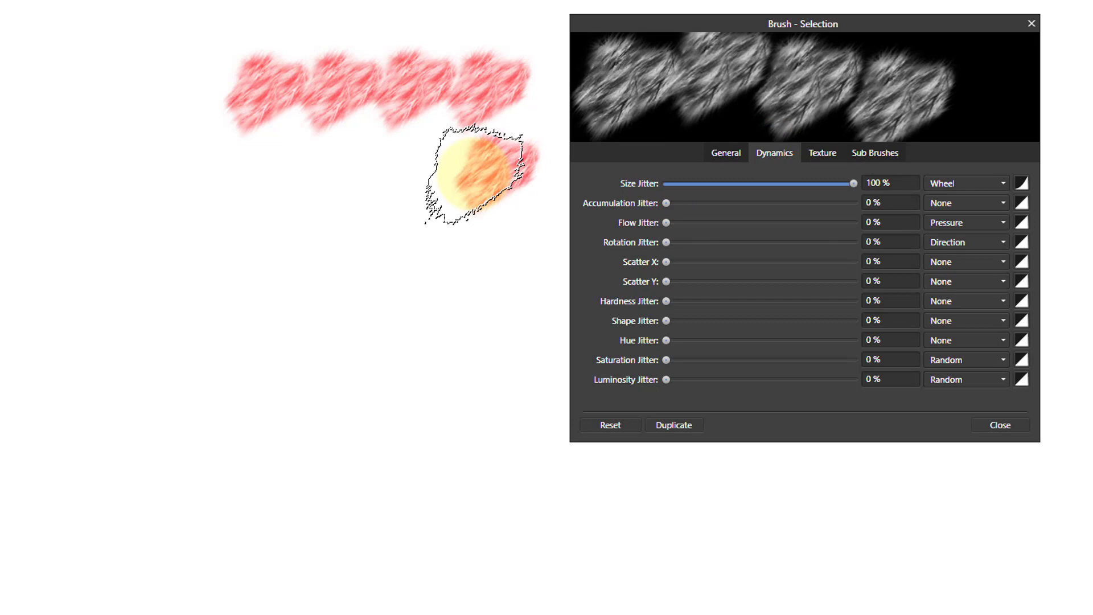
click(964, 183)
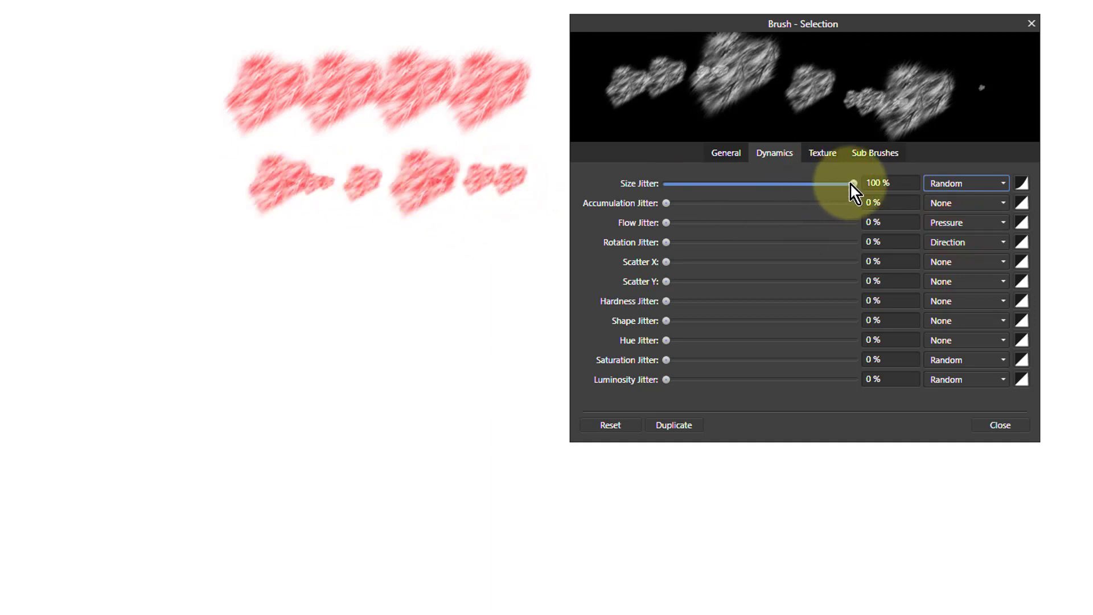
drag(853, 182, 666, 182)
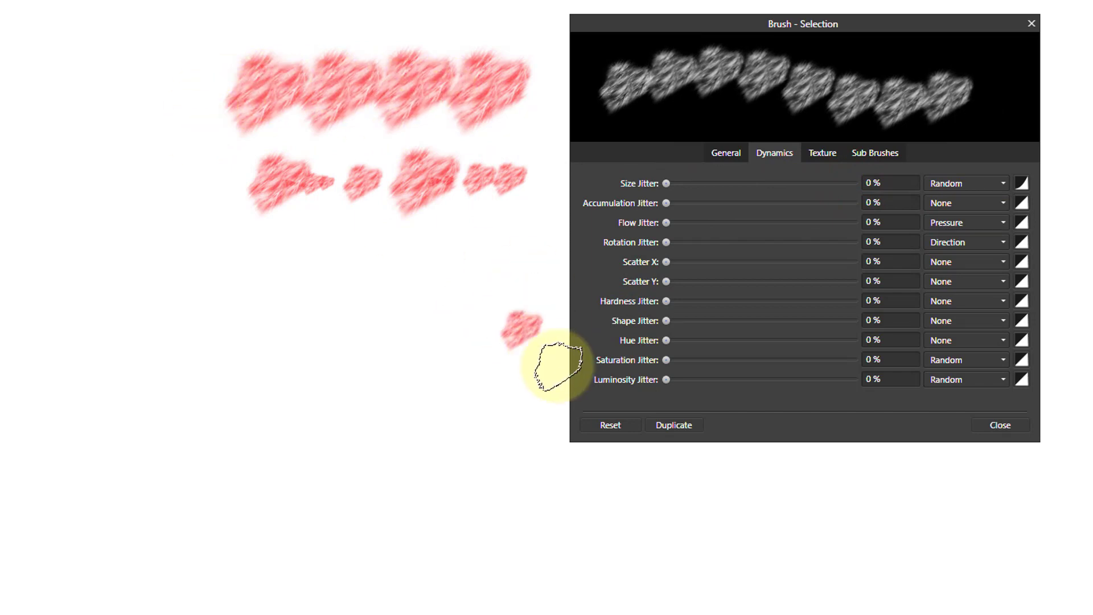
mouse_move(673, 244)
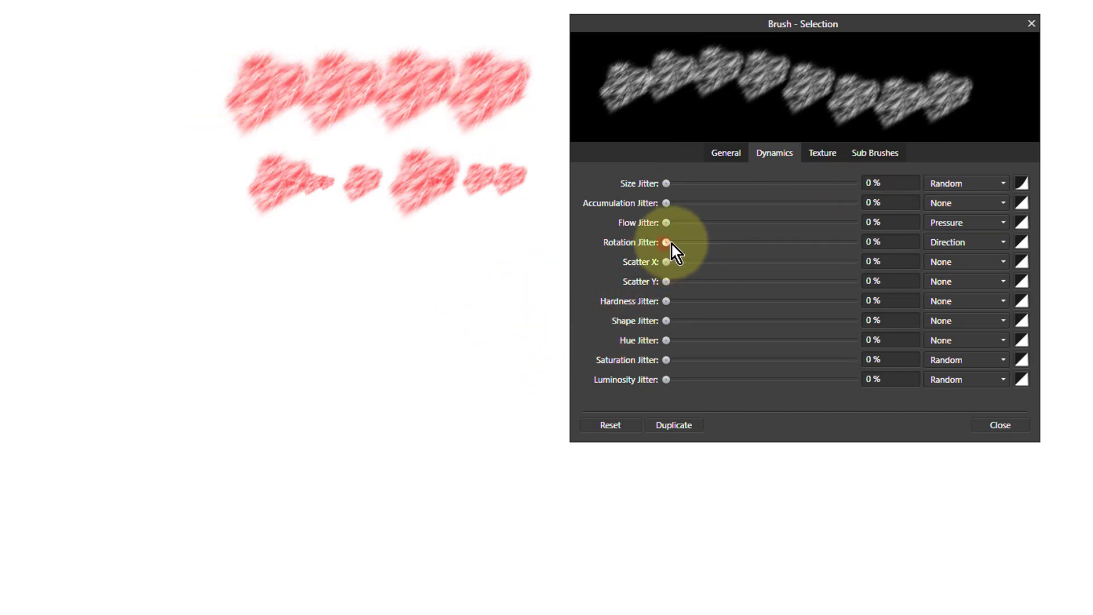
Step: Set Rotation Jitter to 100% Random and paint a test row of tilted fur dabs
drag(666, 241, 852, 241)
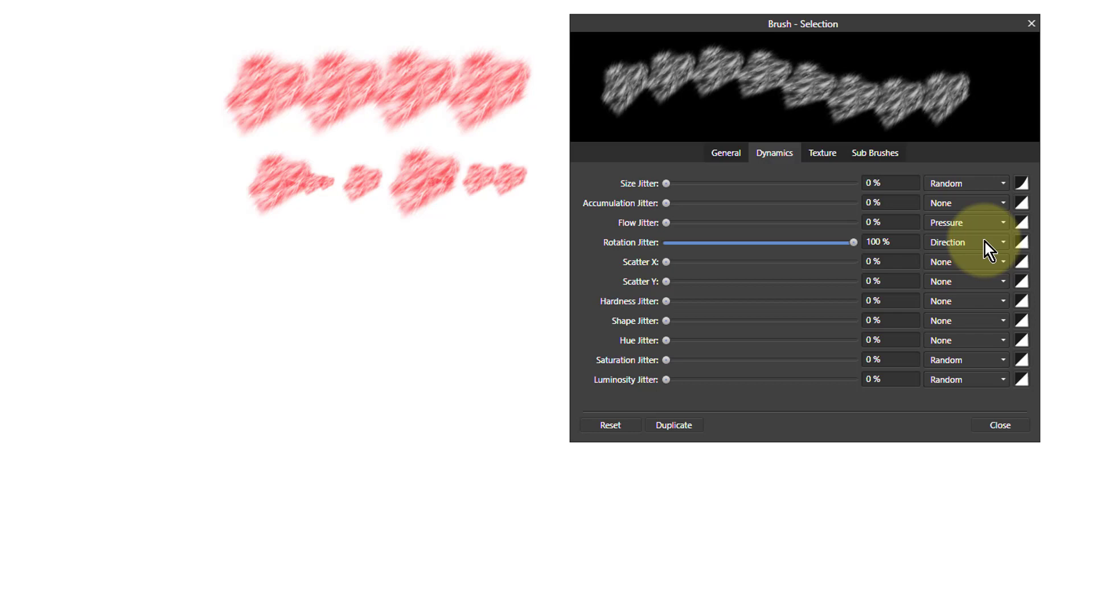
click(966, 241)
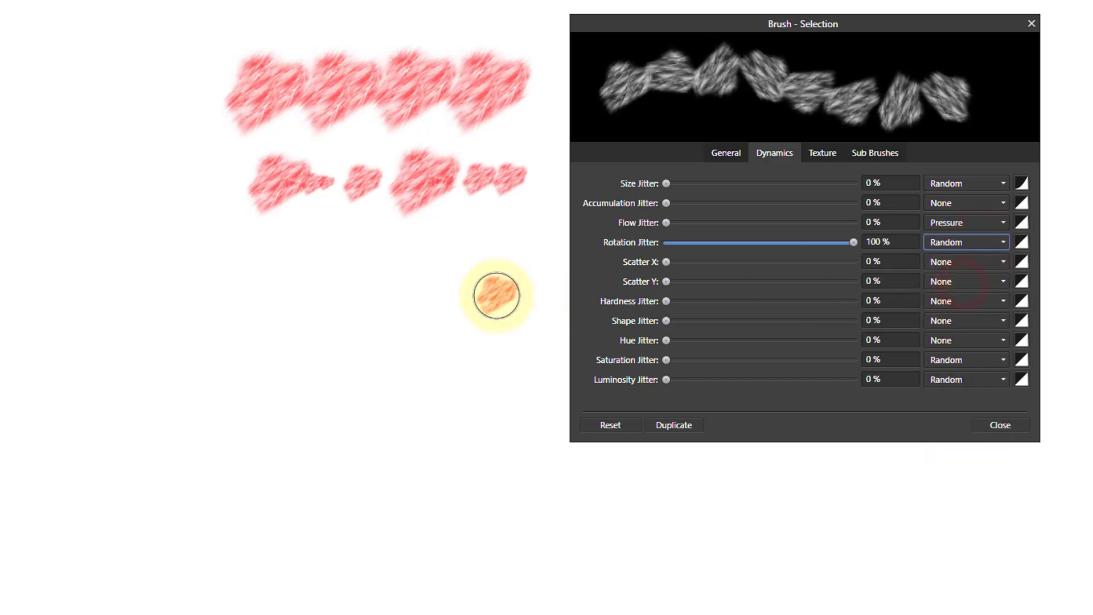
drag(496, 294, 272, 269)
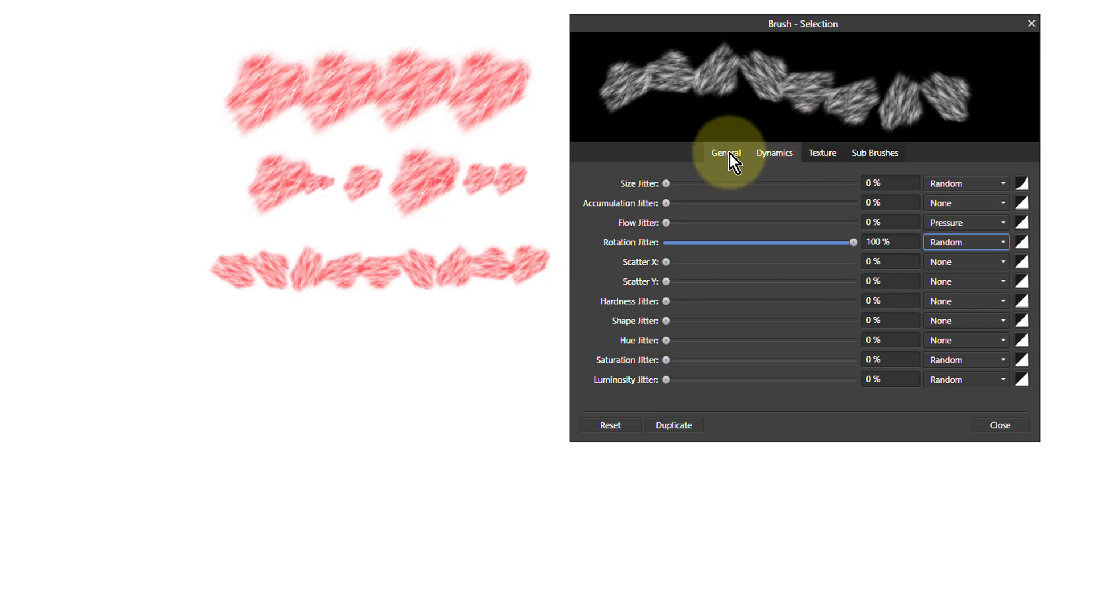
Step: Raise the fur brush Spacing from 14% to 33% and paint a looser red stroke below the dense one
click(726, 153)
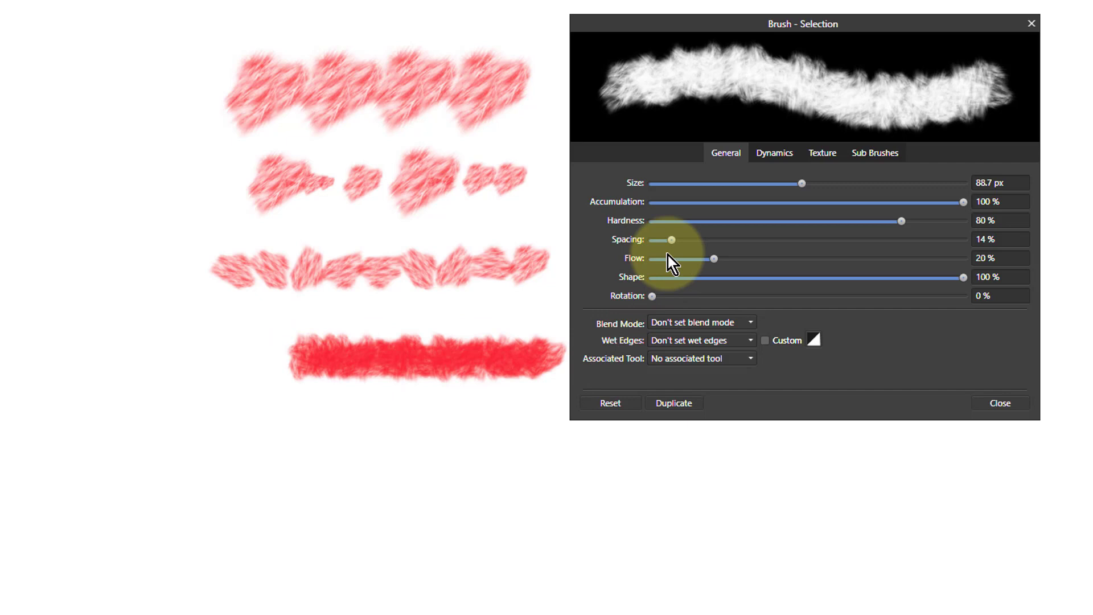
drag(672, 239, 702, 239)
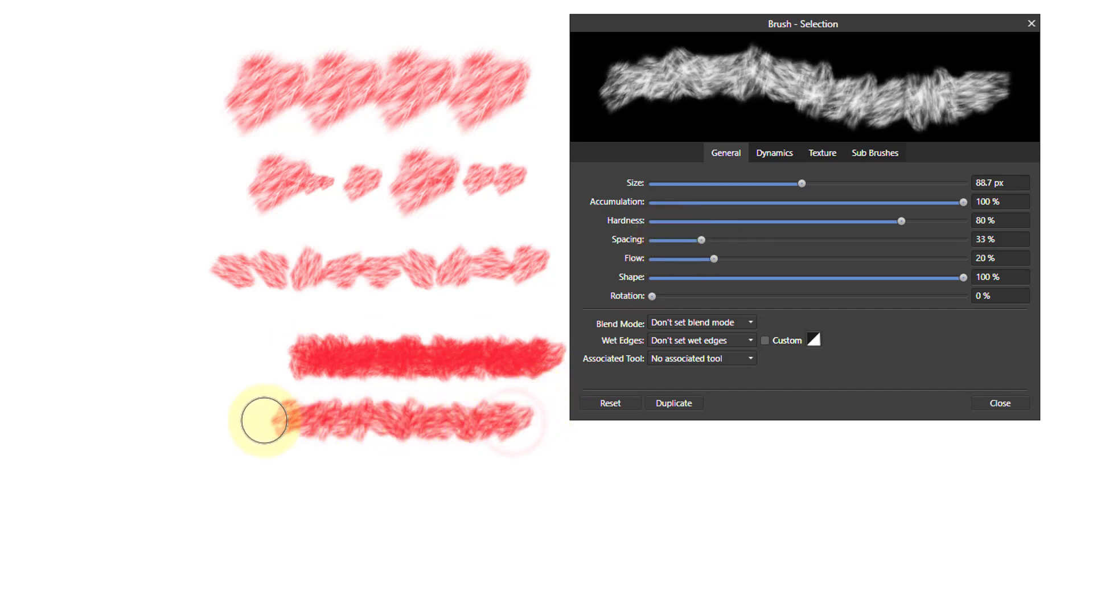
drag(262, 418, 403, 533)
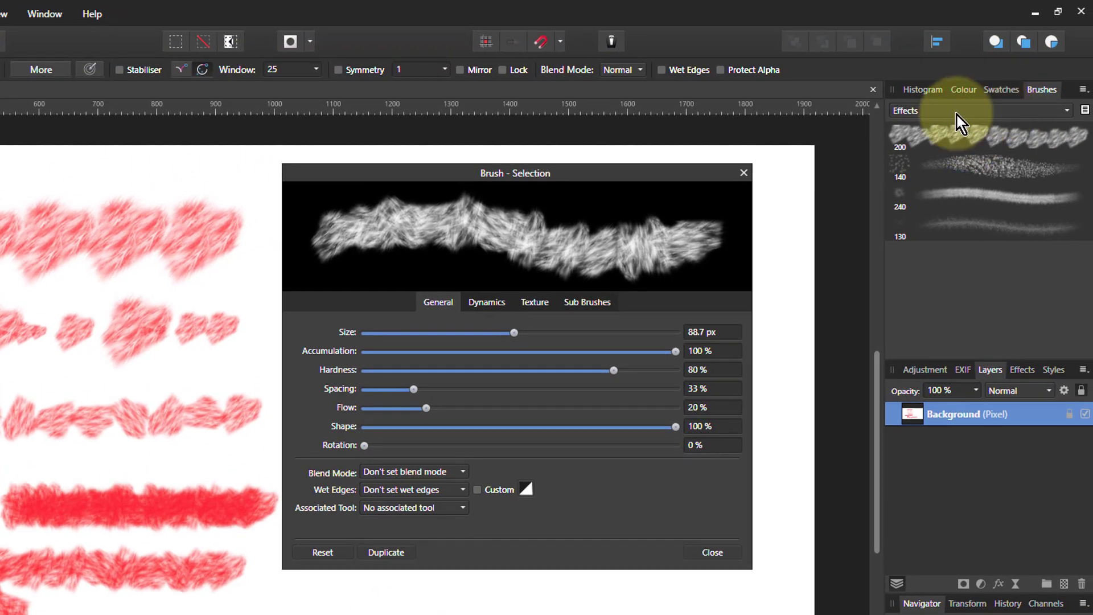
Step: Choose the Texture category, load the Grunge 1 brush and review its texture nozzles
click(975, 111)
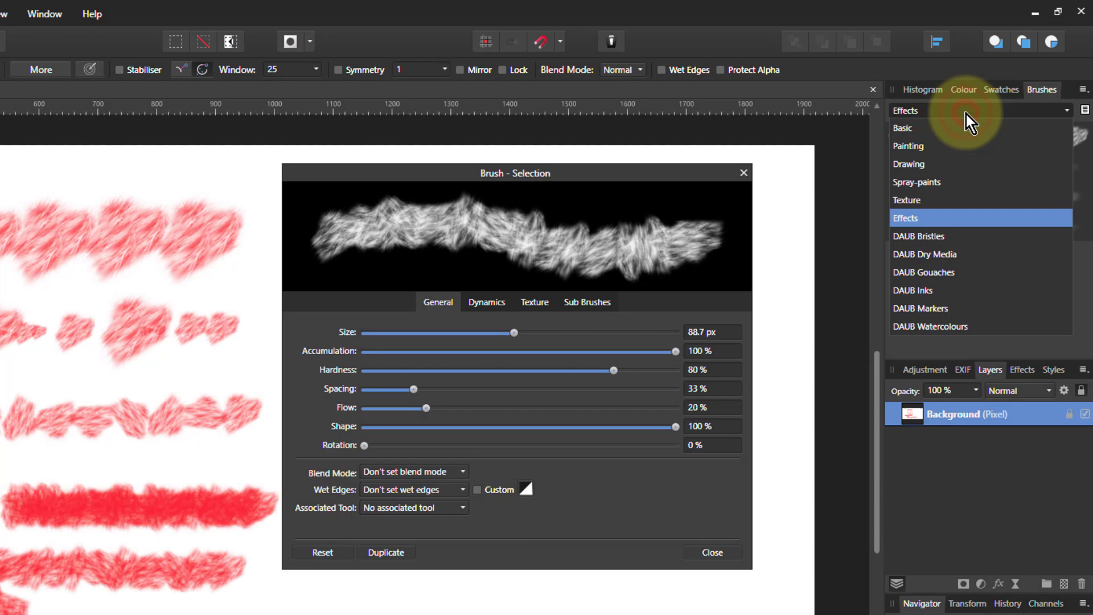
click(907, 201)
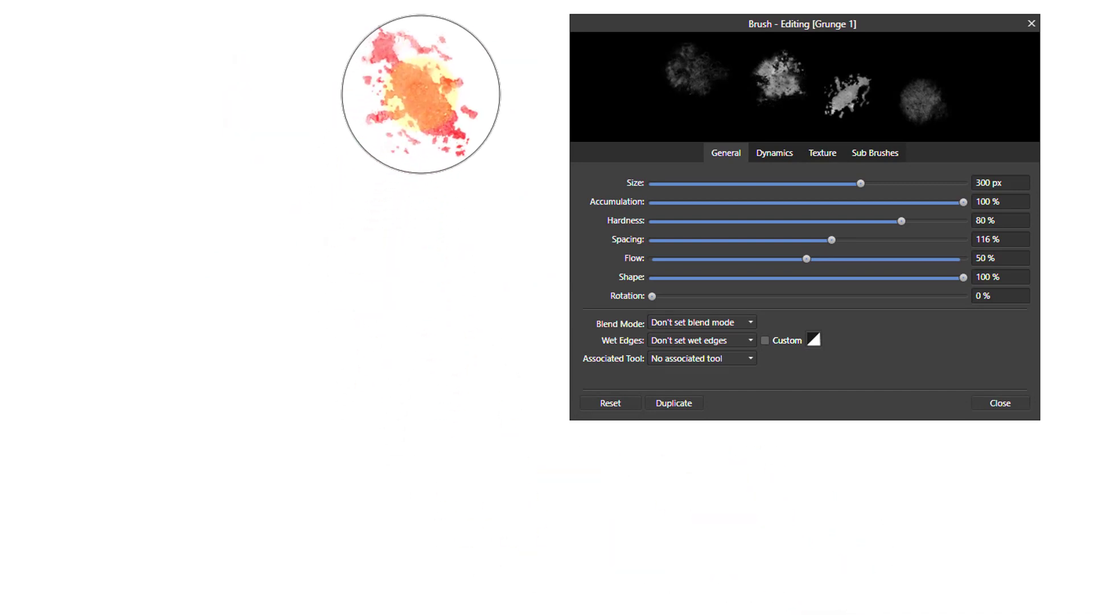
click(821, 153)
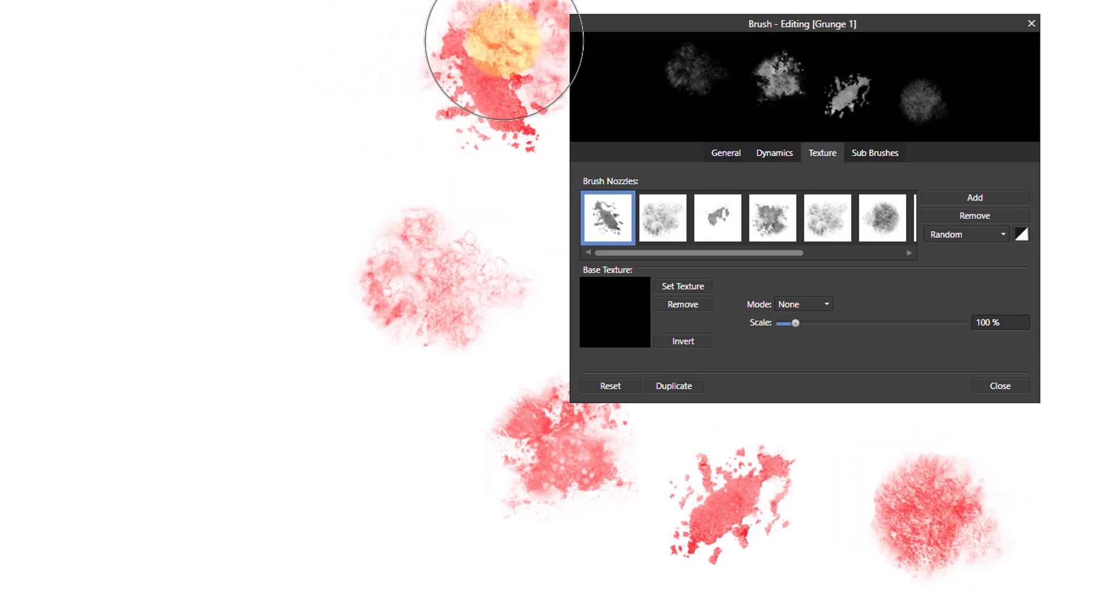
Step: Reduce Grunge 1 Spacing from 116% to 10% and paint large continuous red grunge strokes
click(775, 152)
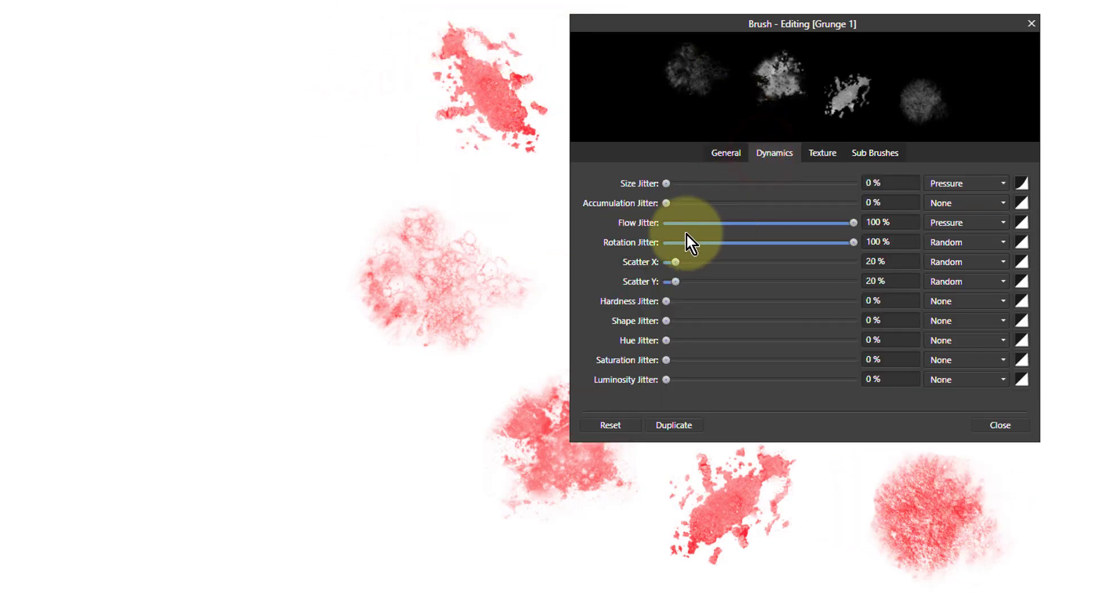
click(725, 153)
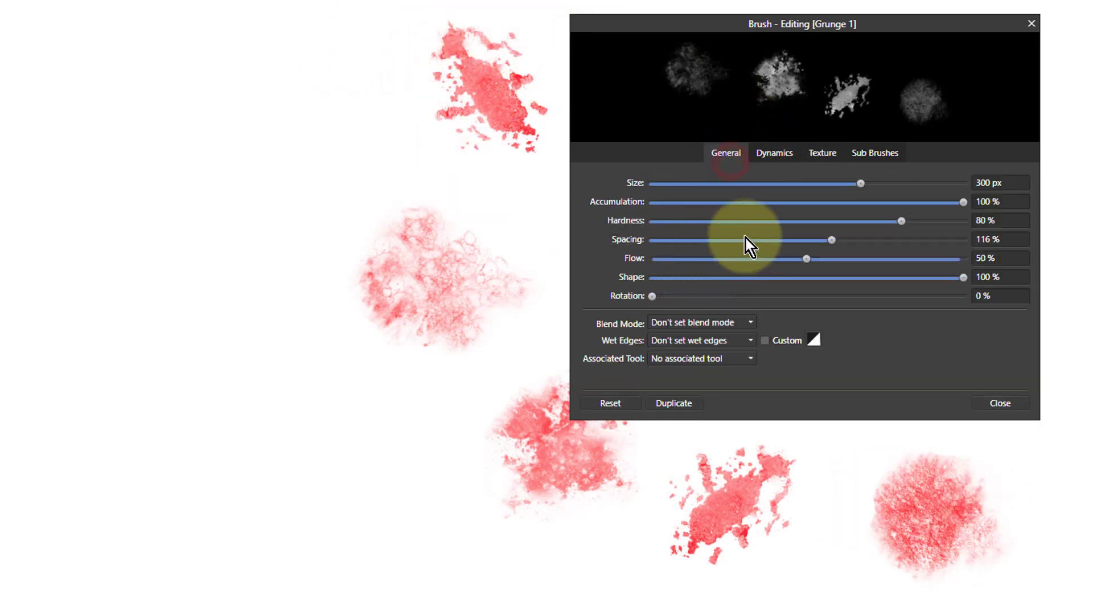
drag(830, 239, 664, 239)
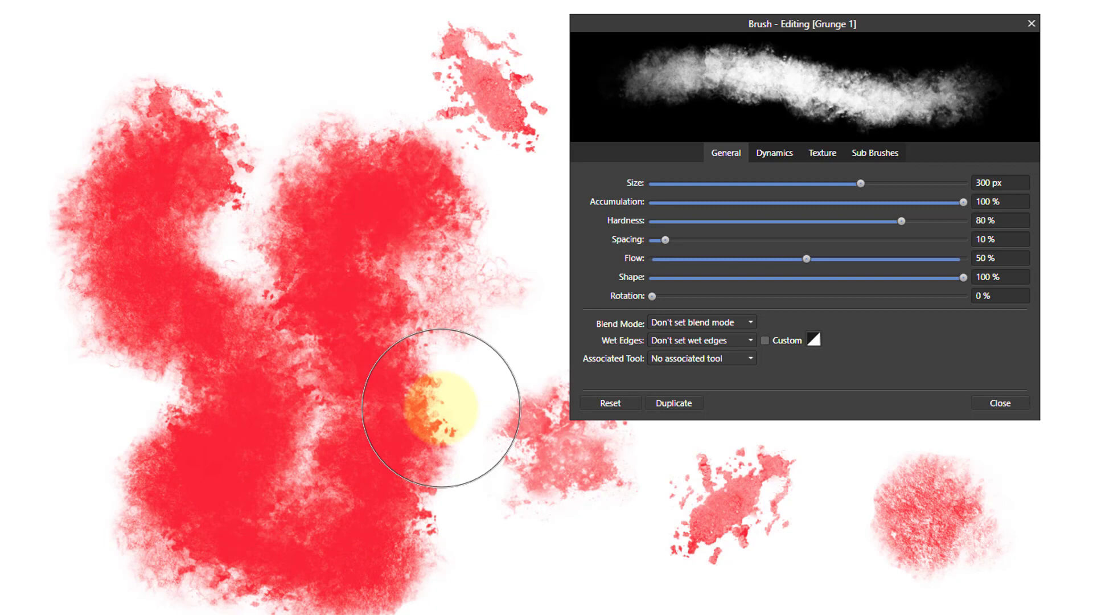
drag(440, 410, 352, 362)
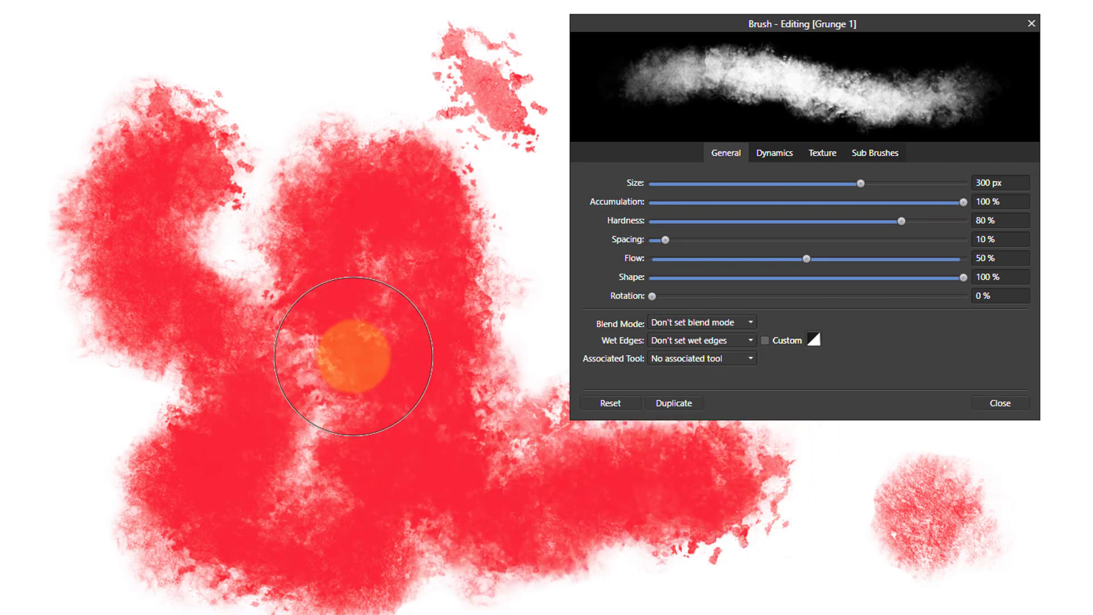
drag(352, 359, 394, 377)
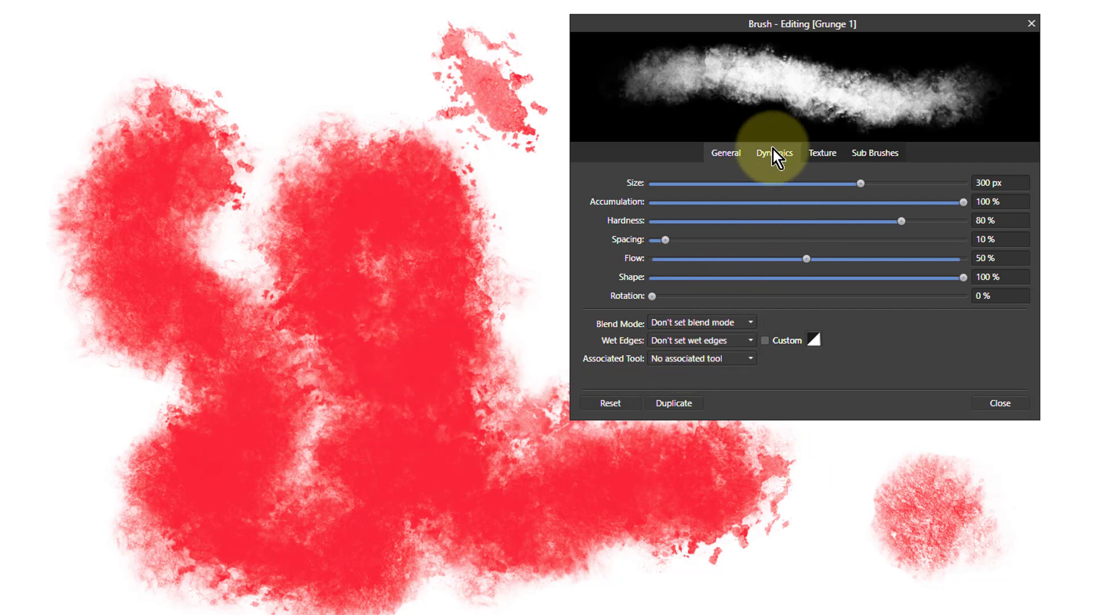
click(822, 153)
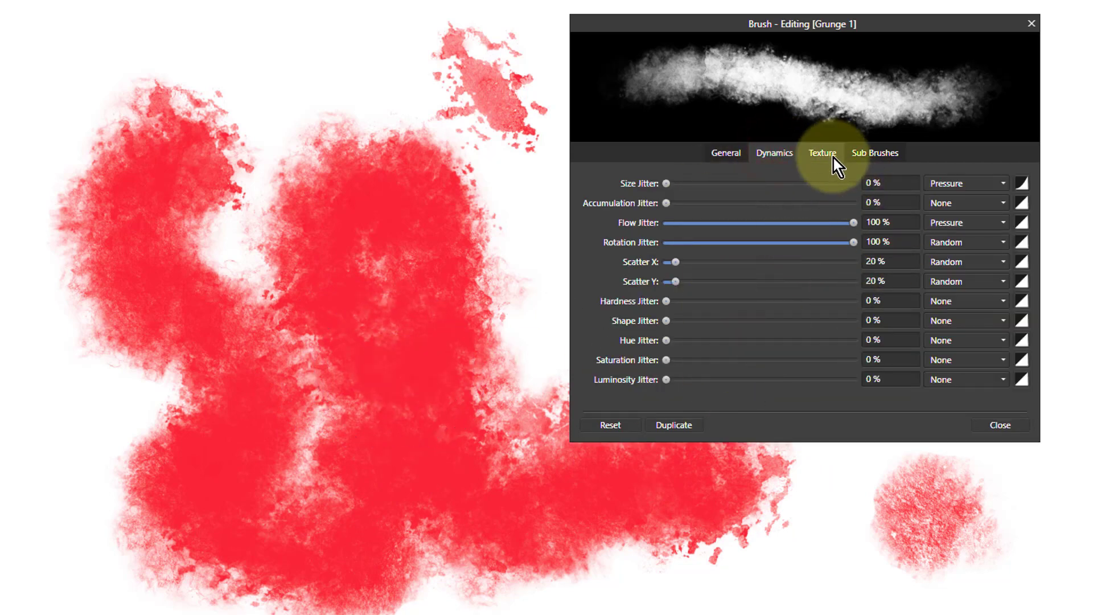
click(822, 152)
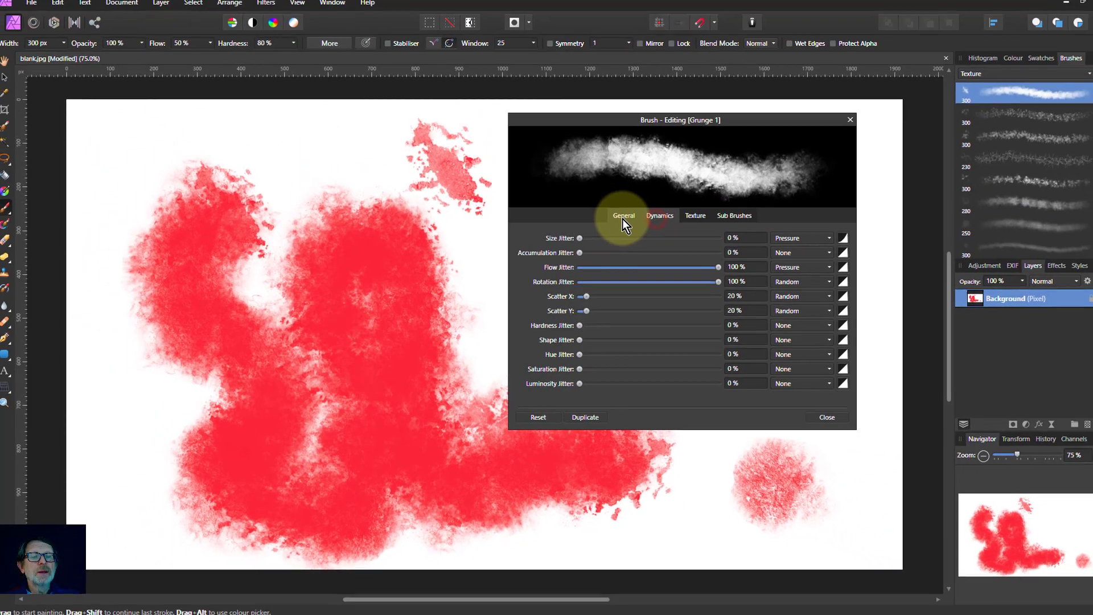
click(621, 216)
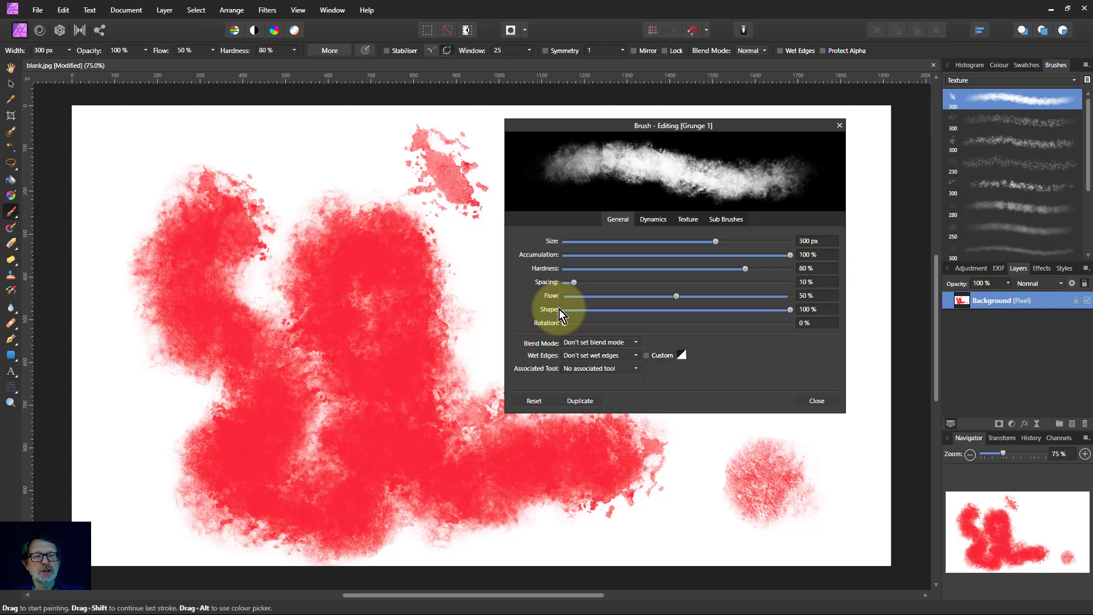
mouse_move(592, 269)
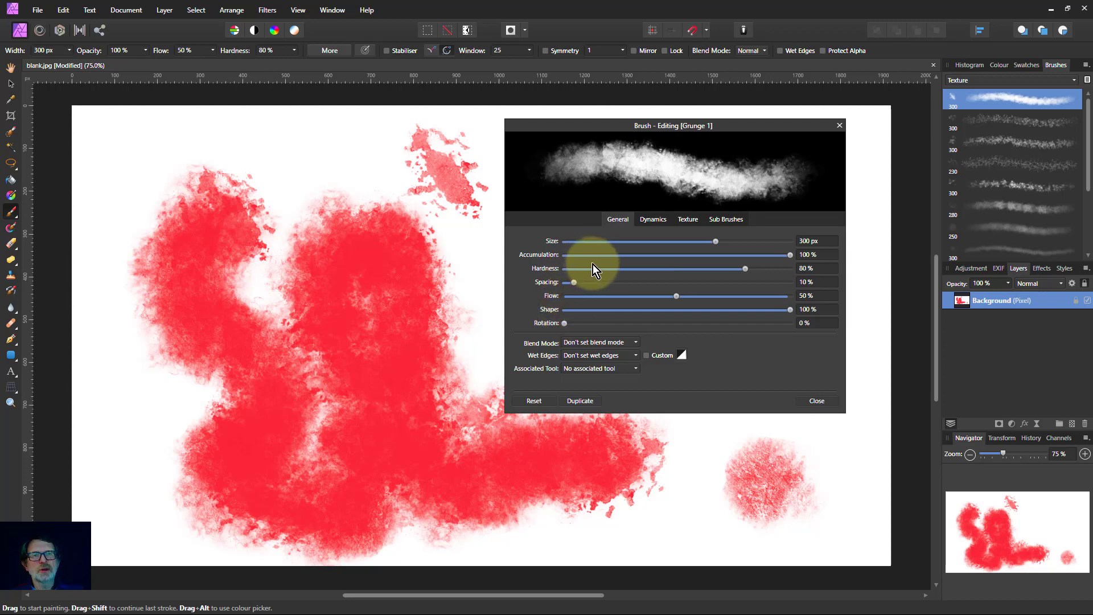